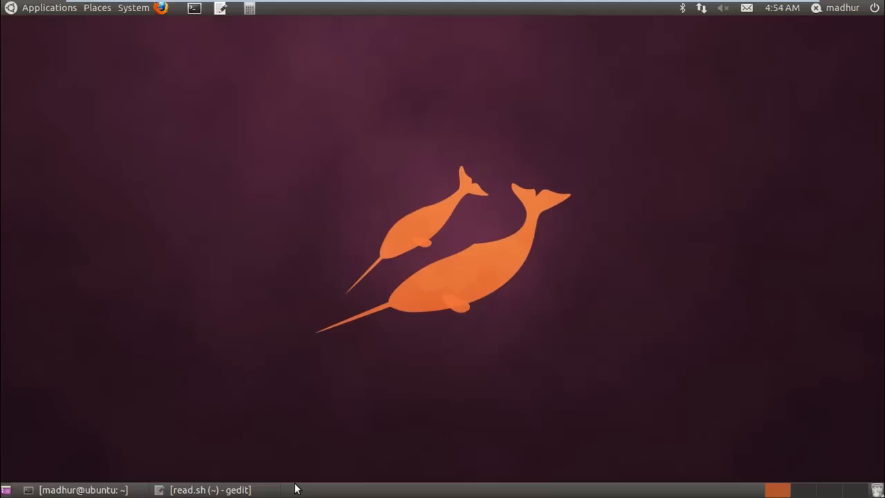
mouse_move(196, 428)
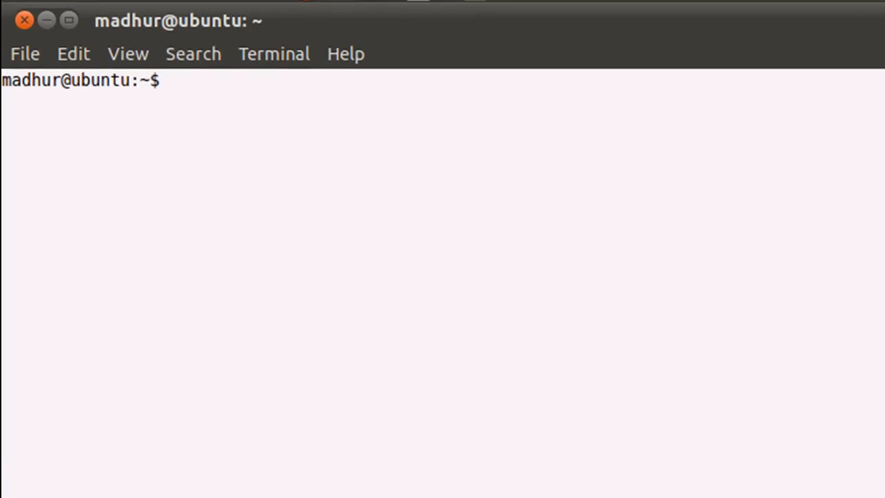
- Print the four lines of the file text with cat text
text(cat)
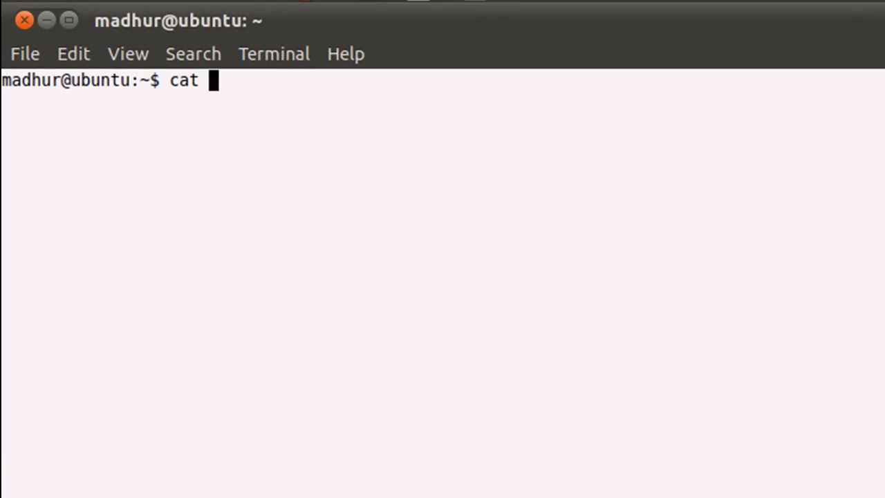
text(text)
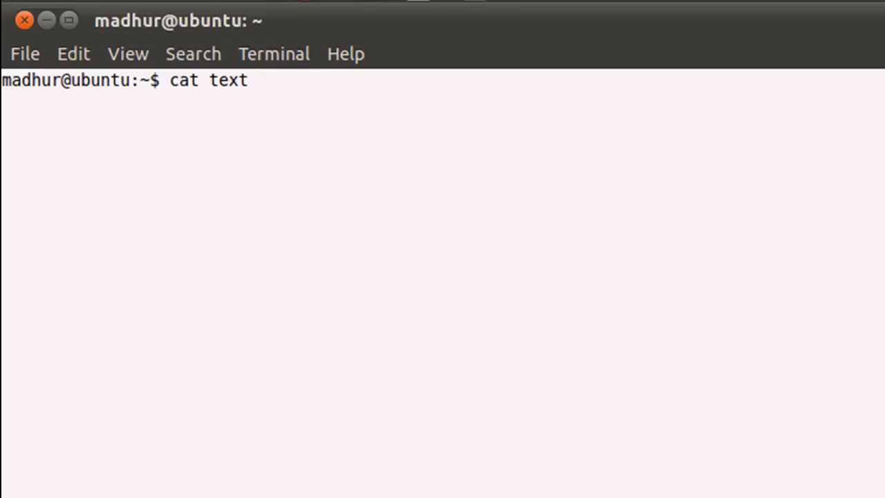
key(Return)
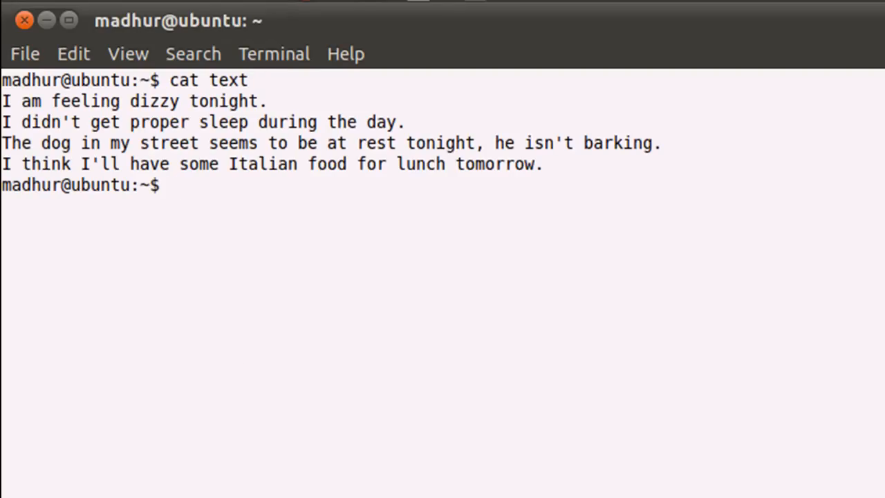
mouse_move(46, 129)
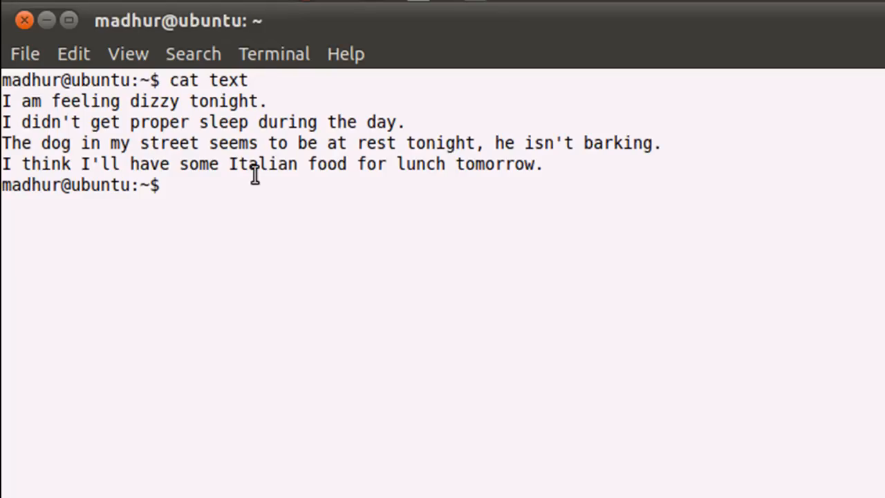
mouse_move(291, 137)
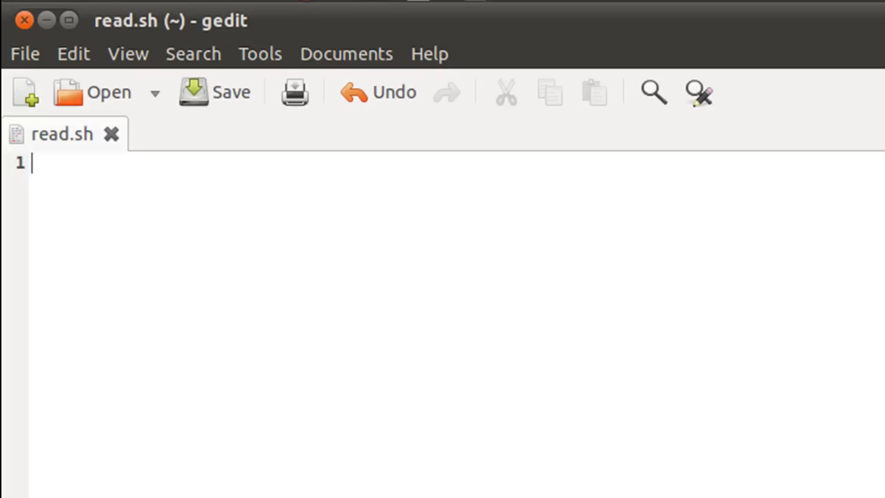
- Write line 1 as echo "Enter a file name:\c" to prompt for a file name
text(ec)
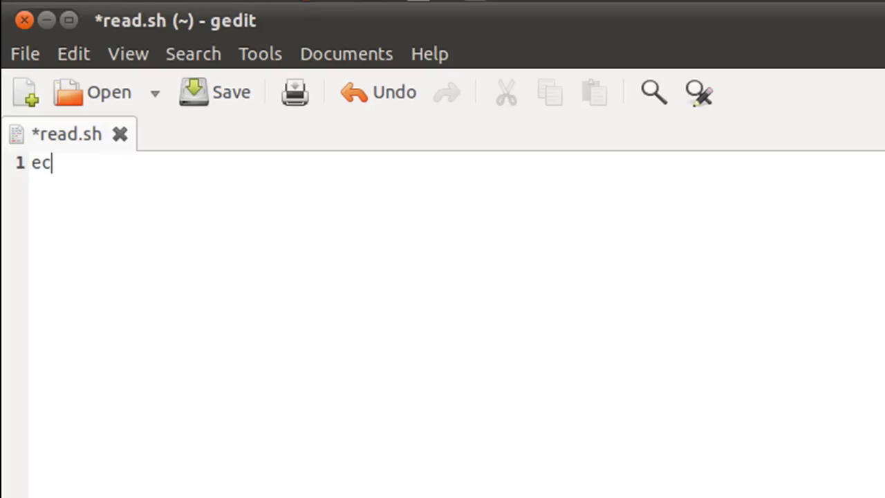
text(ho "")
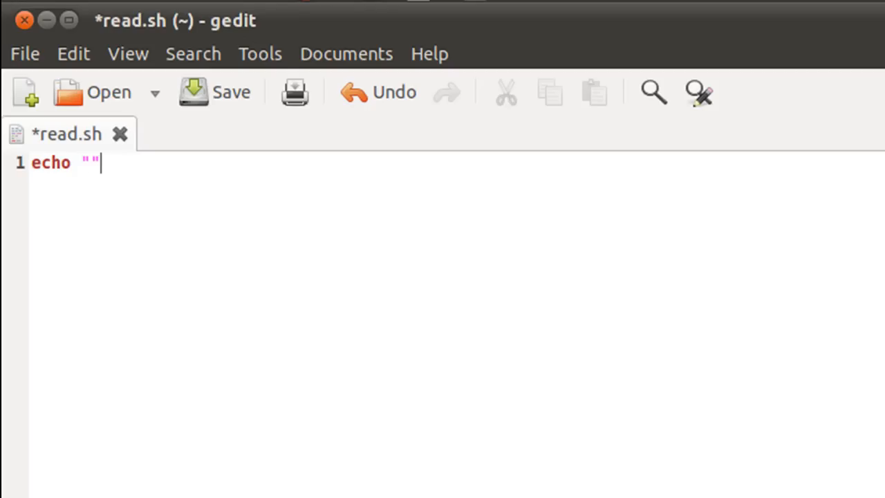
key(Left)
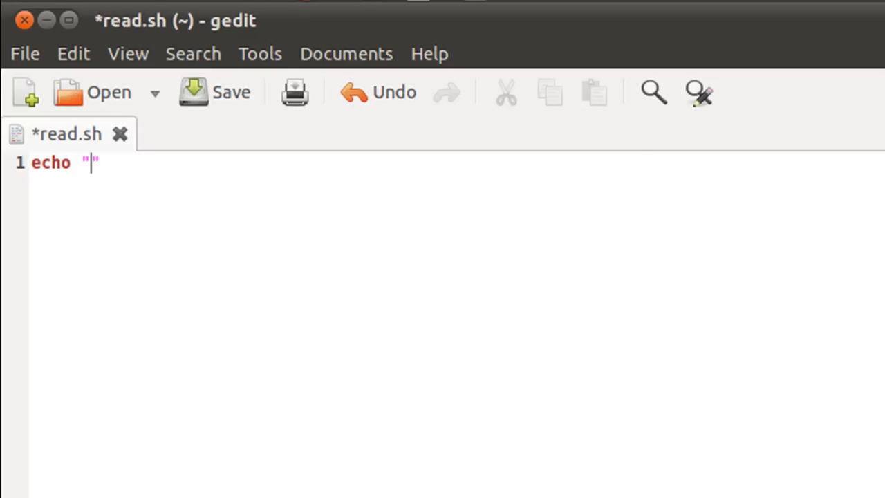
text(Enter)
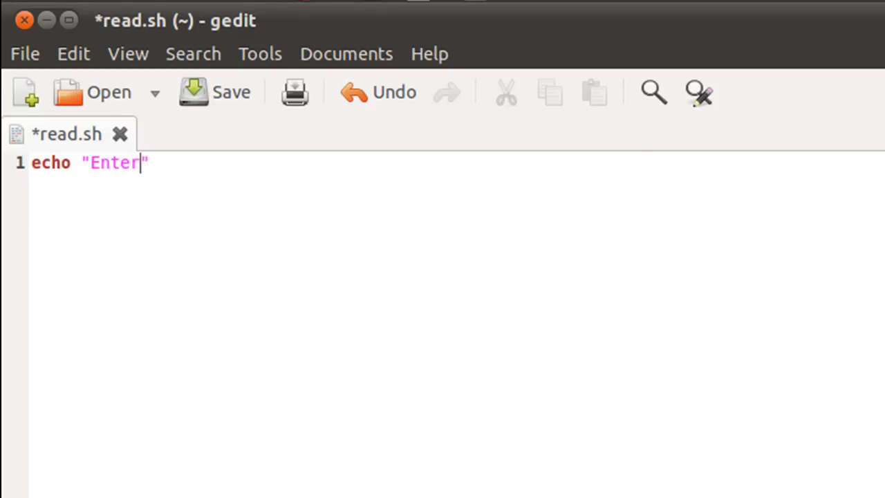
text(a file)
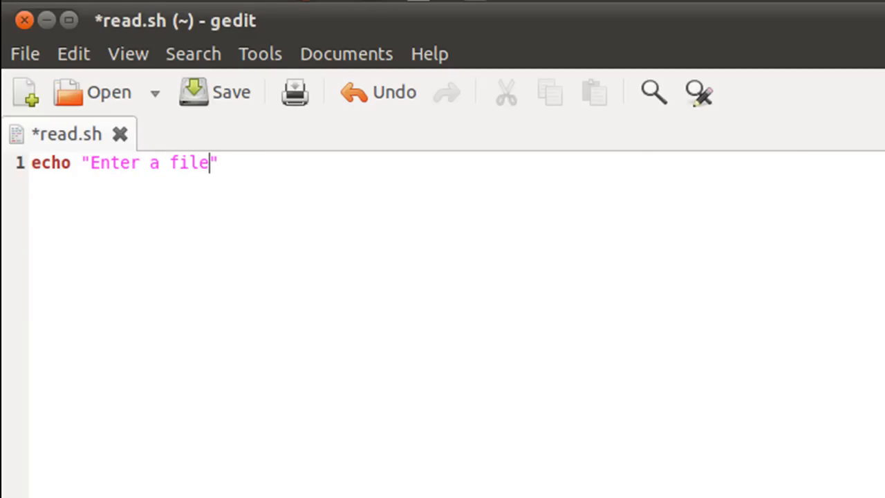
text(name:\c)
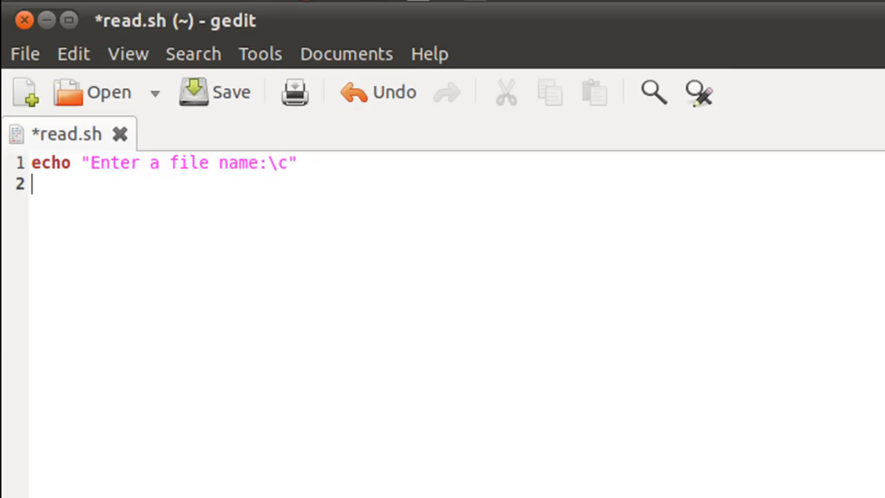
- Add read fname on line 2 and move to the empty line 3
text(read fna)
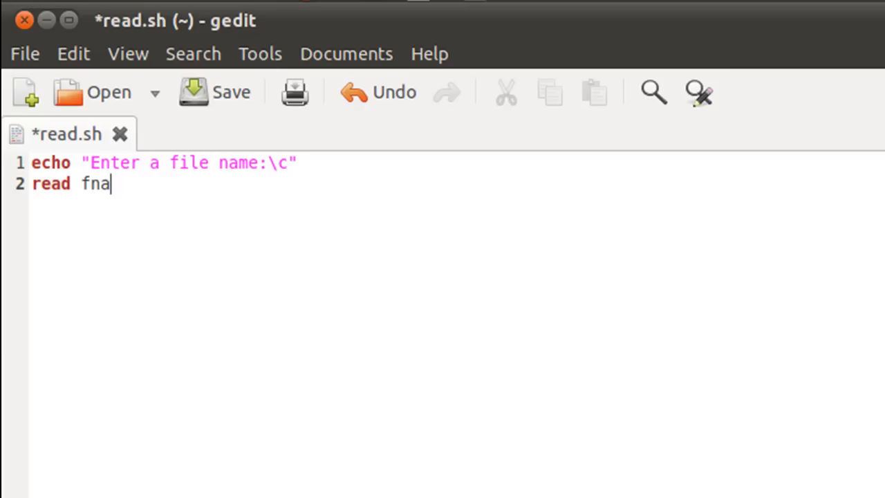
text(me)
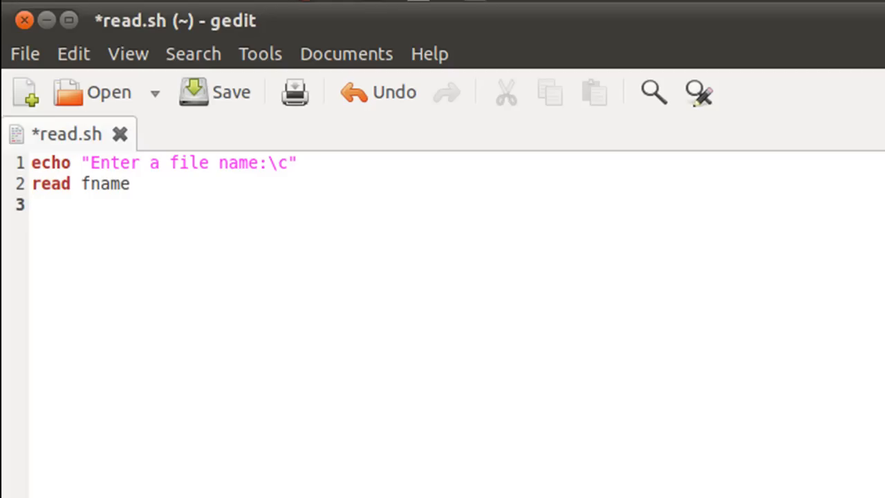
click(32, 205)
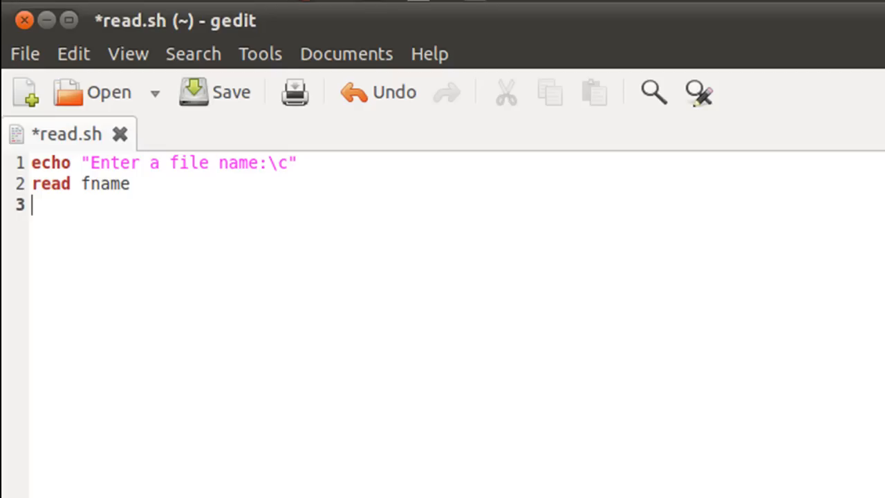
- Write the test if [ -z "$fname" ] followed by then on the next line
text([])
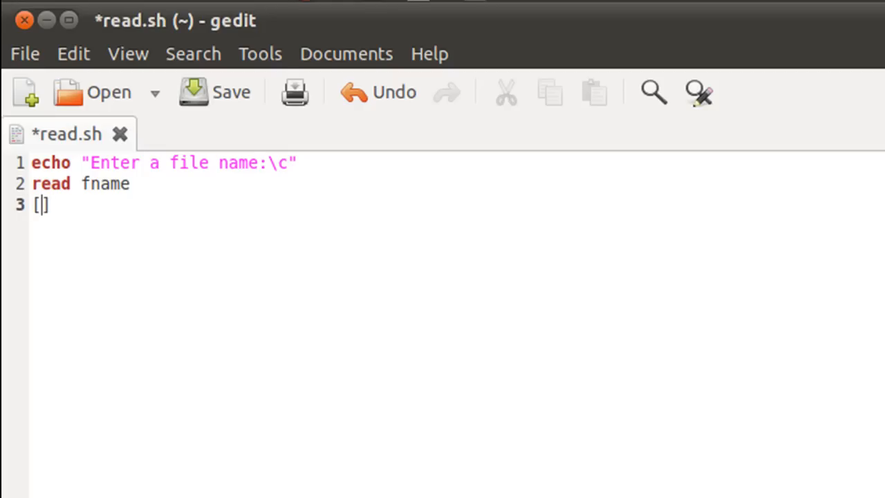
text(-z)
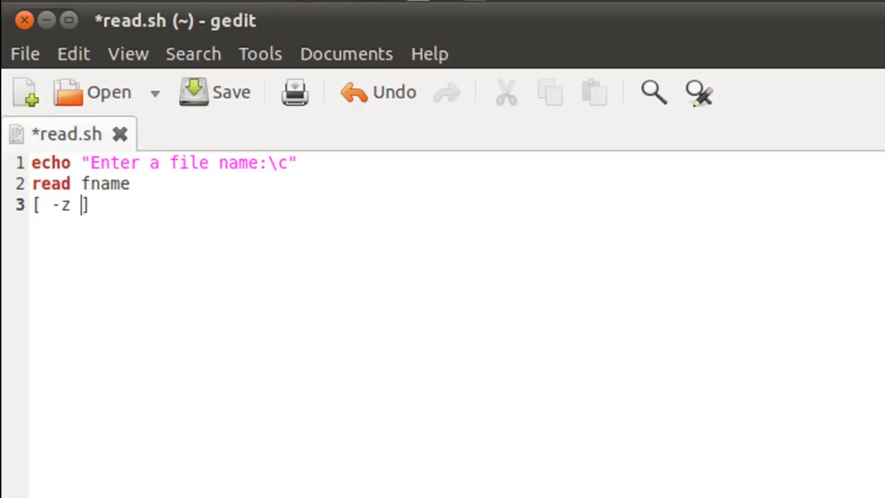
text($fna)
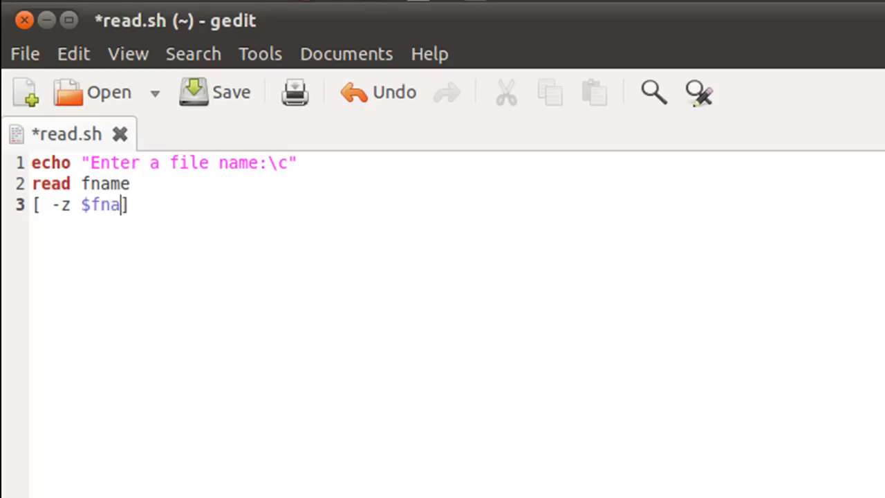
text(me)
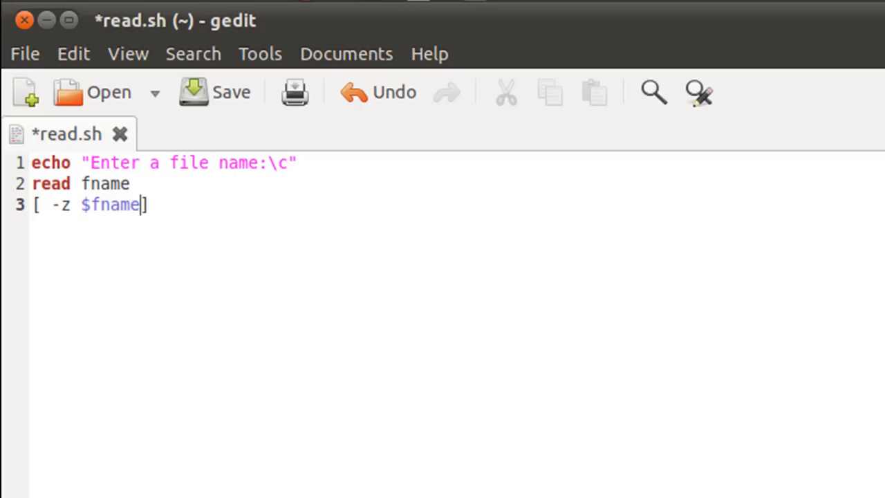
text(")
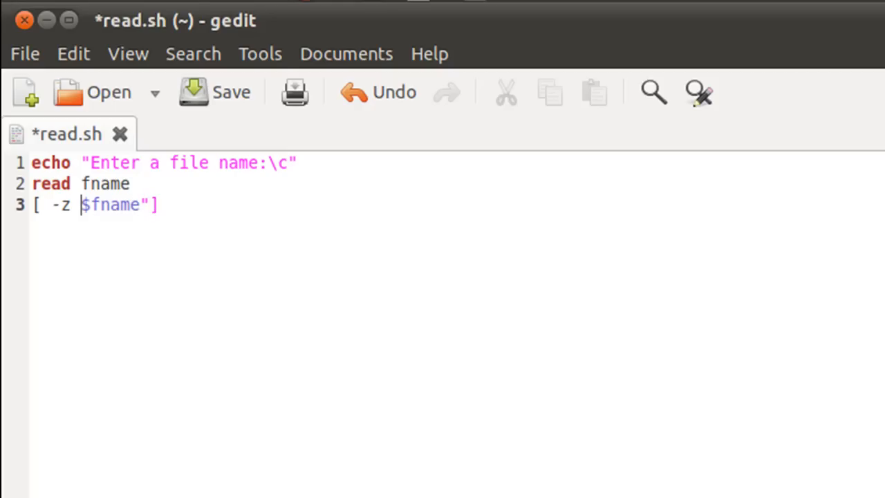
text(")
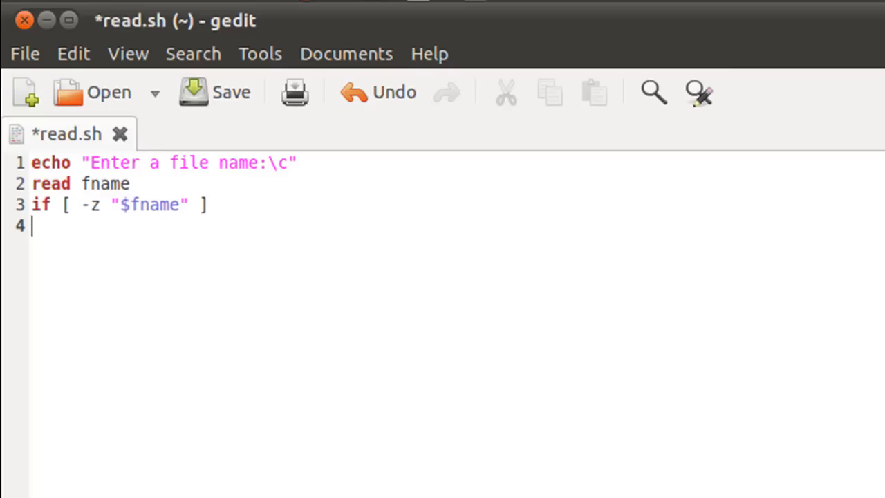
text(the)
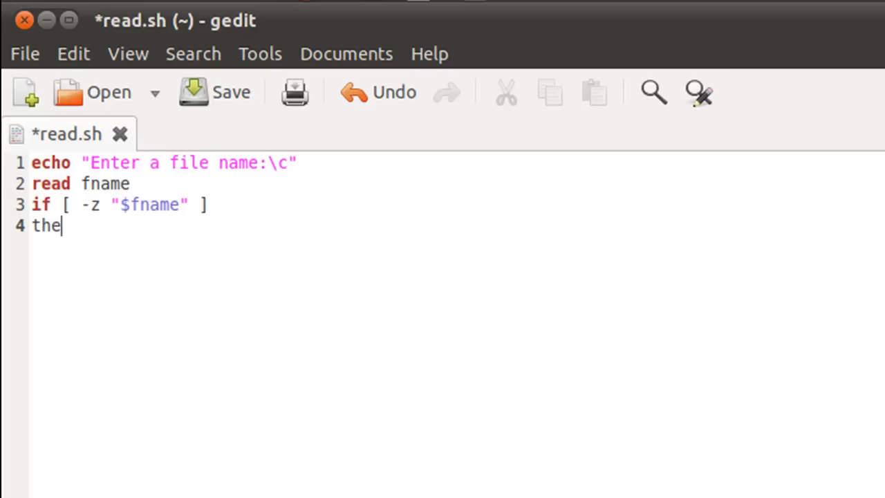
text(n)
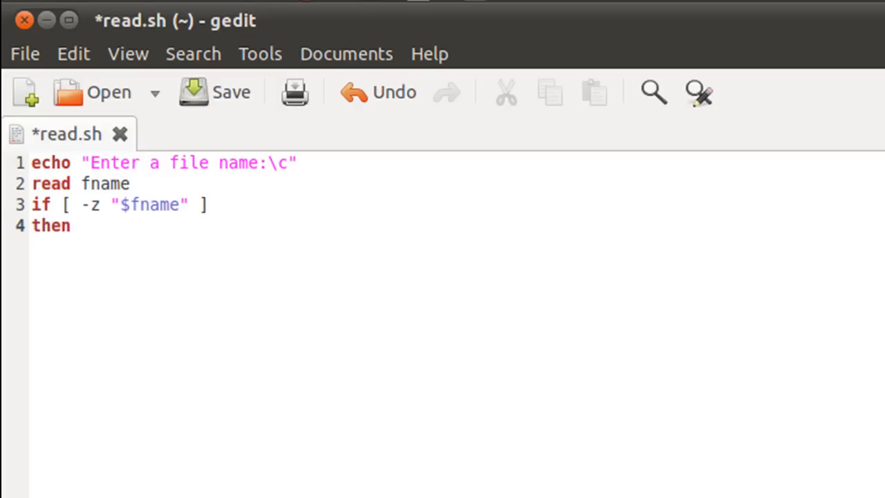
key(Return)
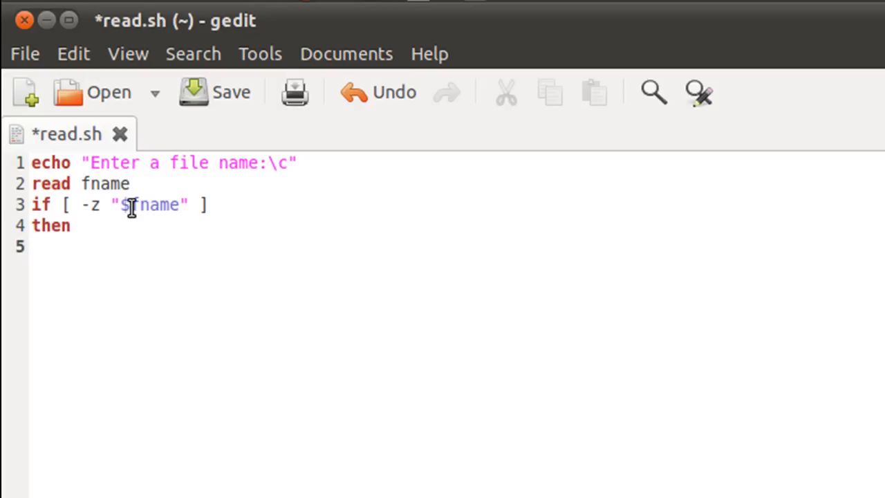
- Add exit and fi to finish the empty-name check, leaving blank lines below
click(111, 246)
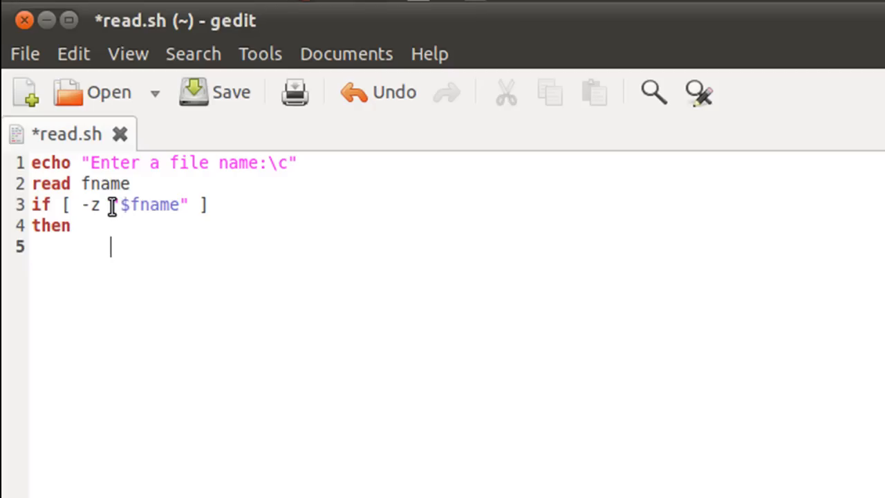
mouse_move(112, 234)
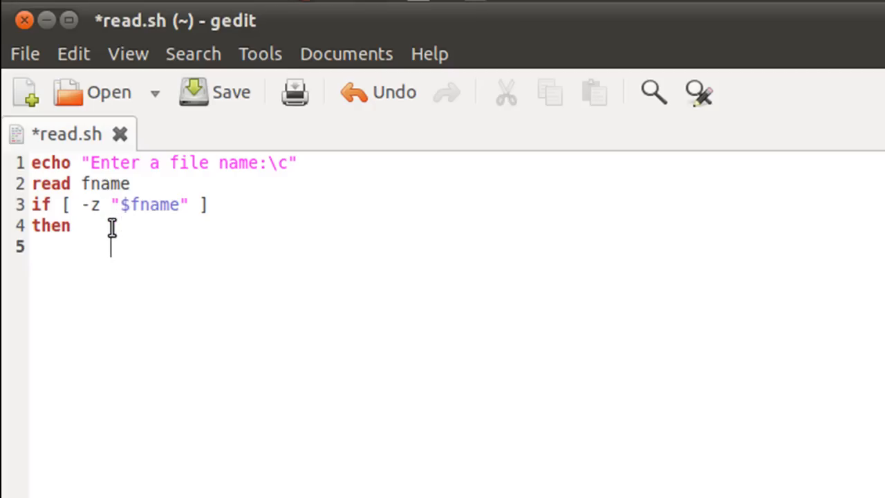
text(exit)
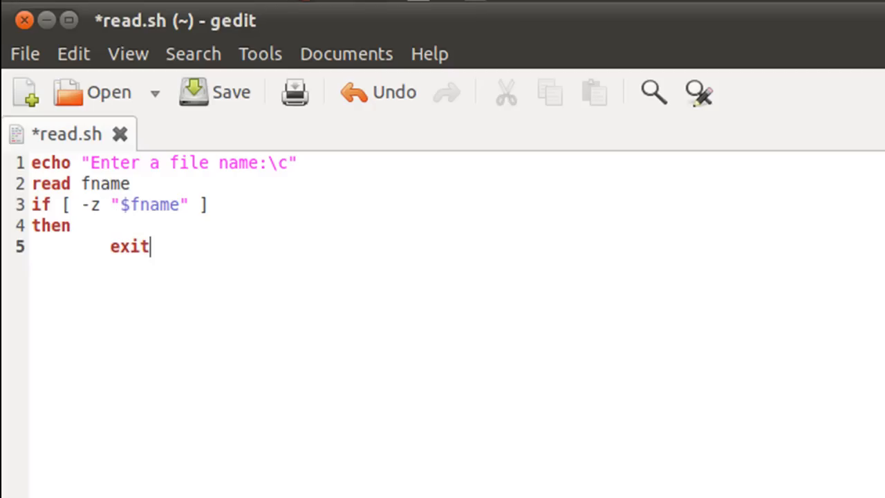
key(Return)
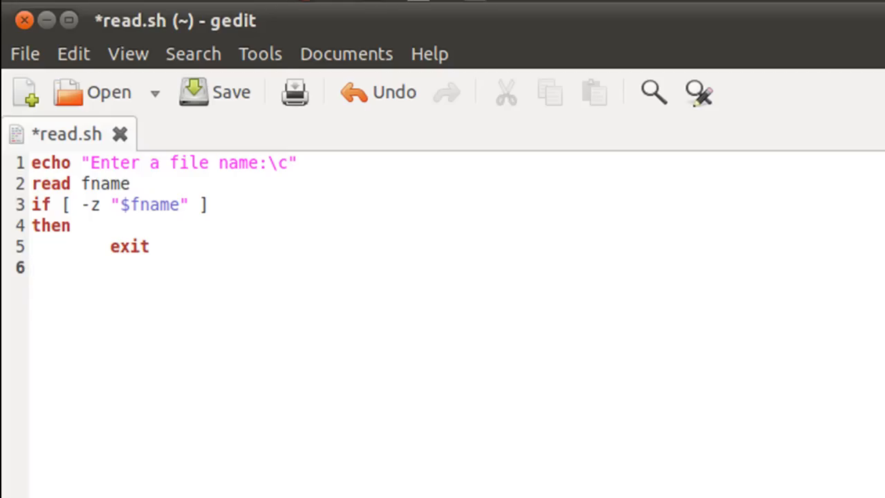
click(33, 268)
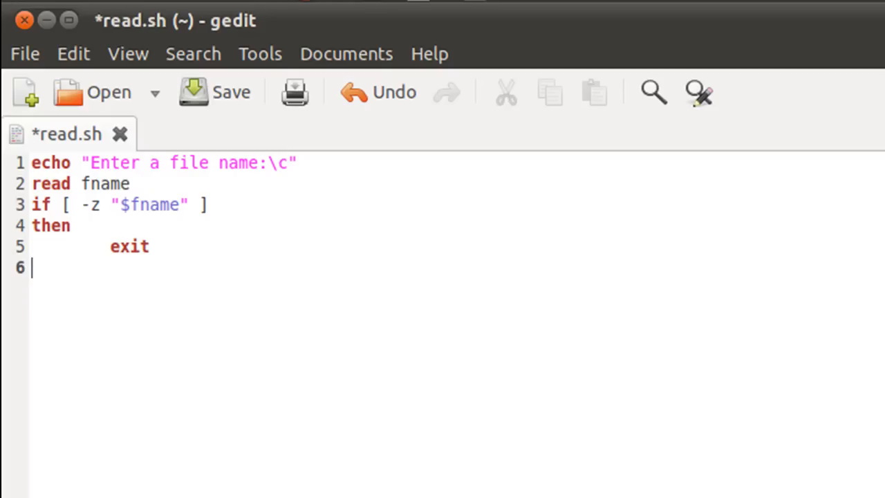
text(fi)
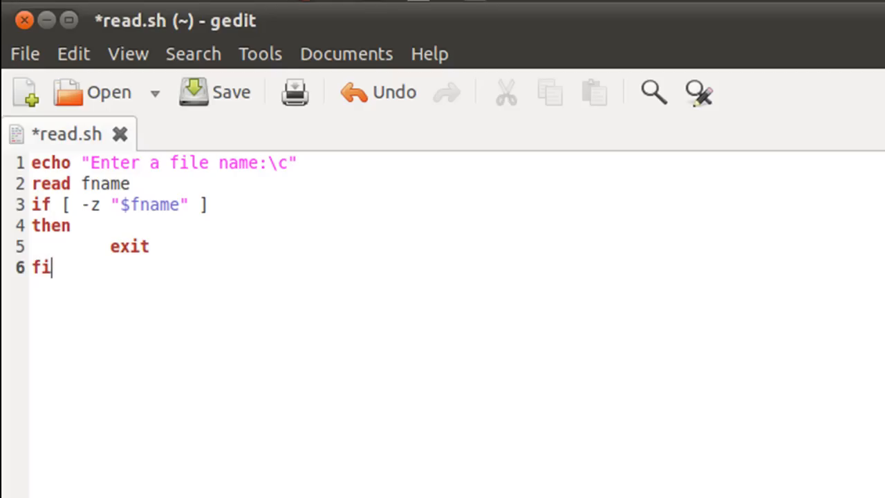
key(Return)
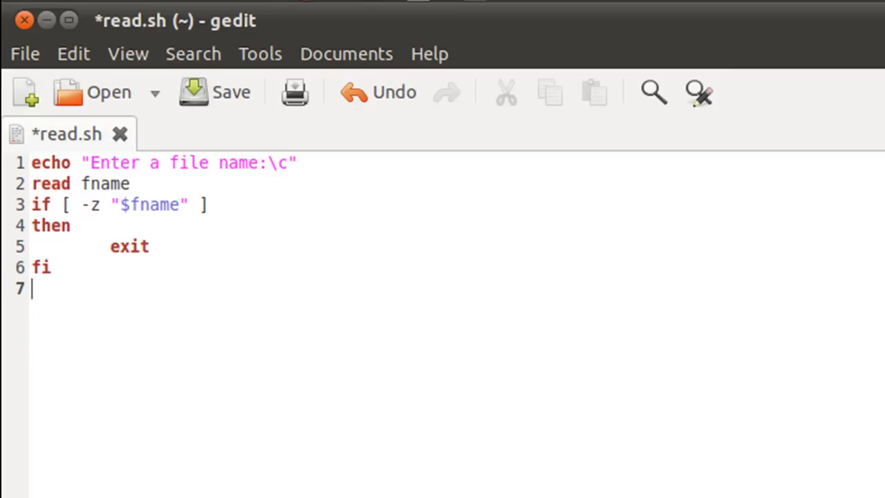
key(Return)
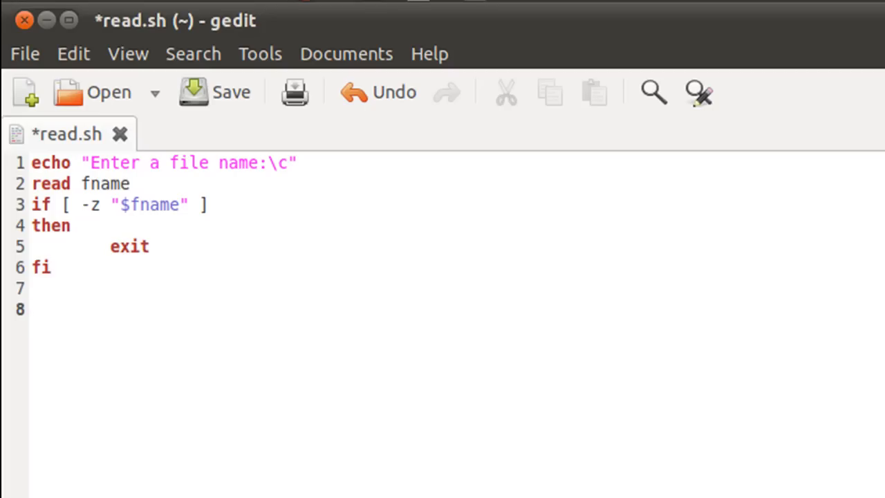
- Write the terminal= assignment with tty on line 8
click(32, 309)
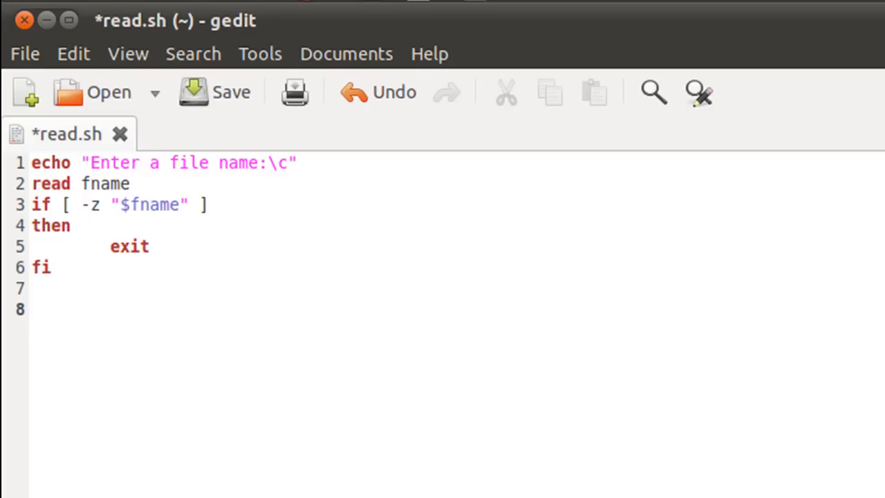
click(30, 310)
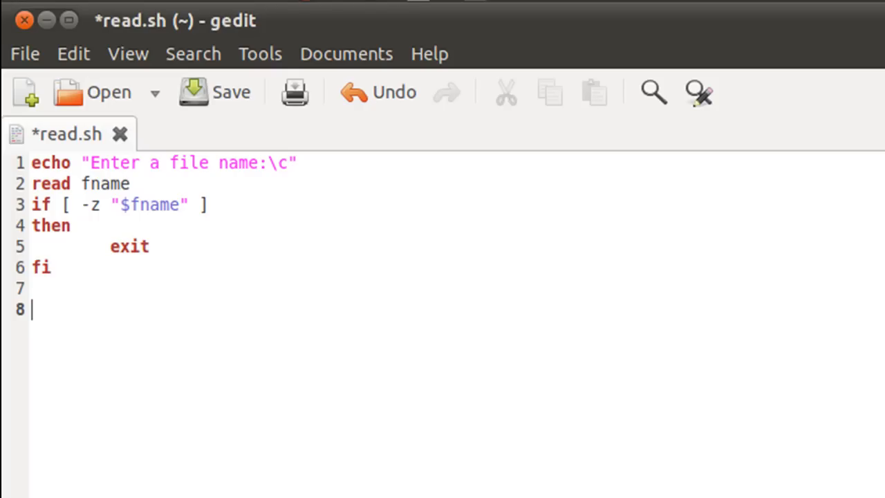
text(ty)
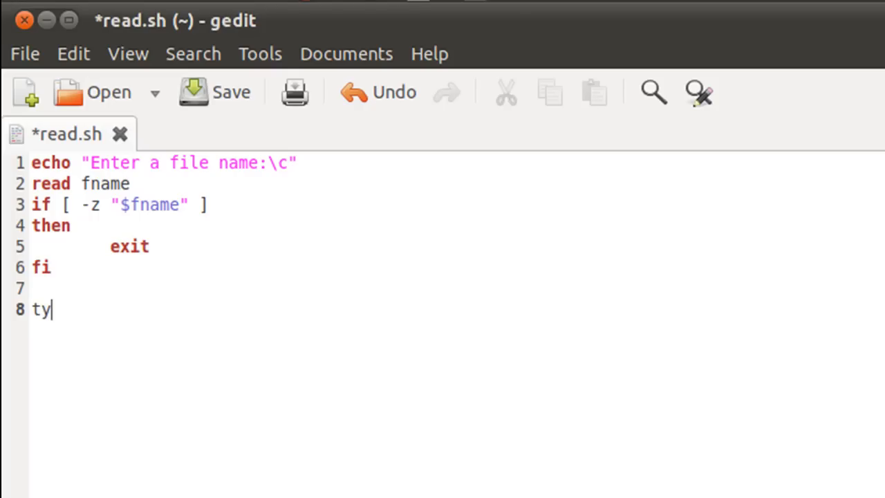
text(y)
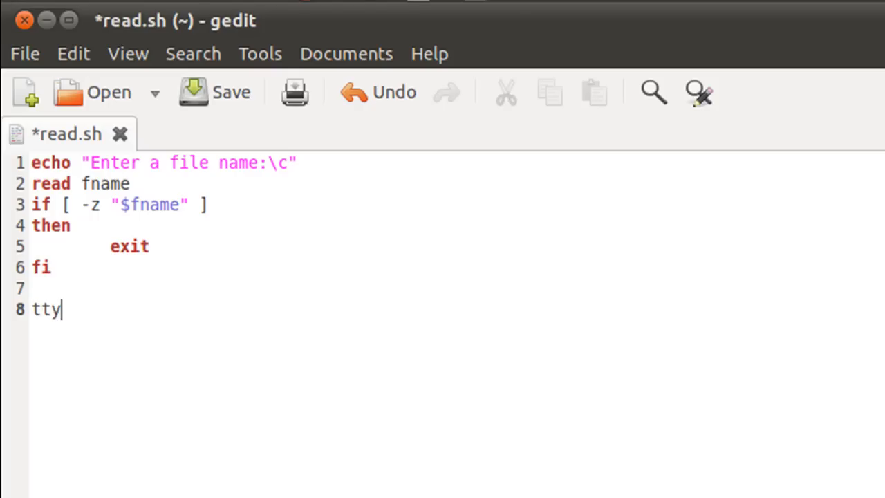
text(te)
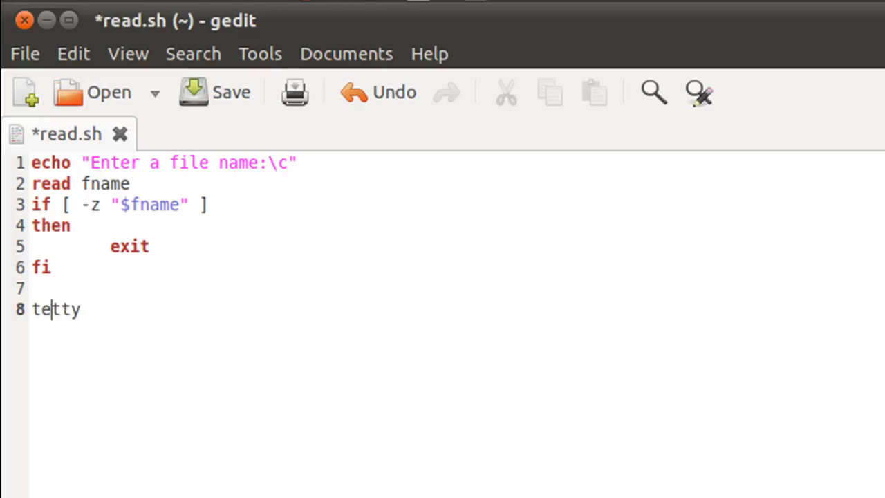
text(rmina)
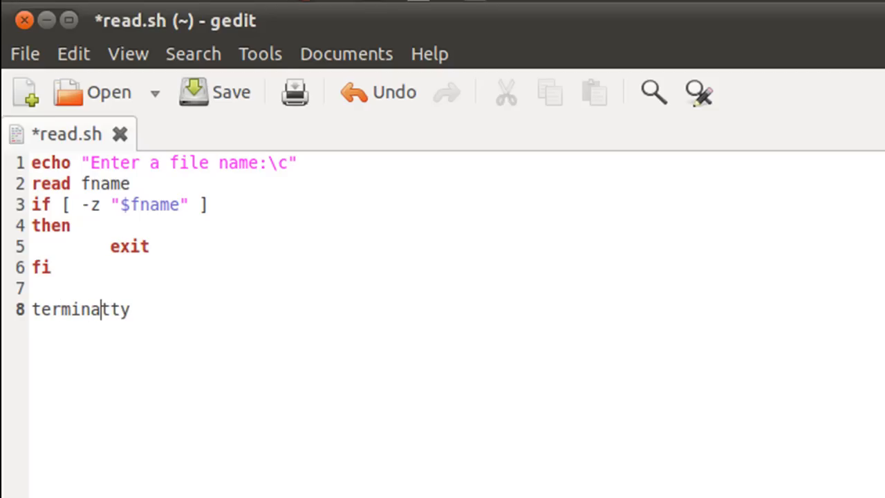
text(=)
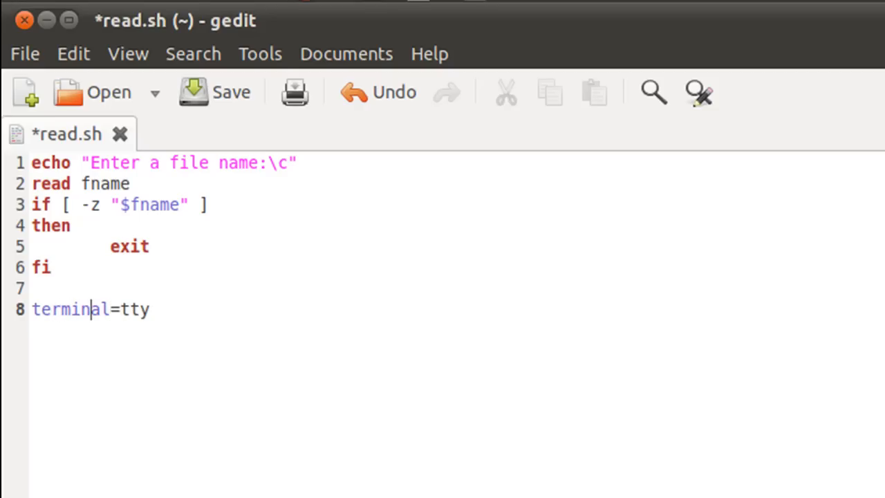
- Wrap tty in backticks so line 8 reads terminal=`tty`, then start line 9
click(110, 309)
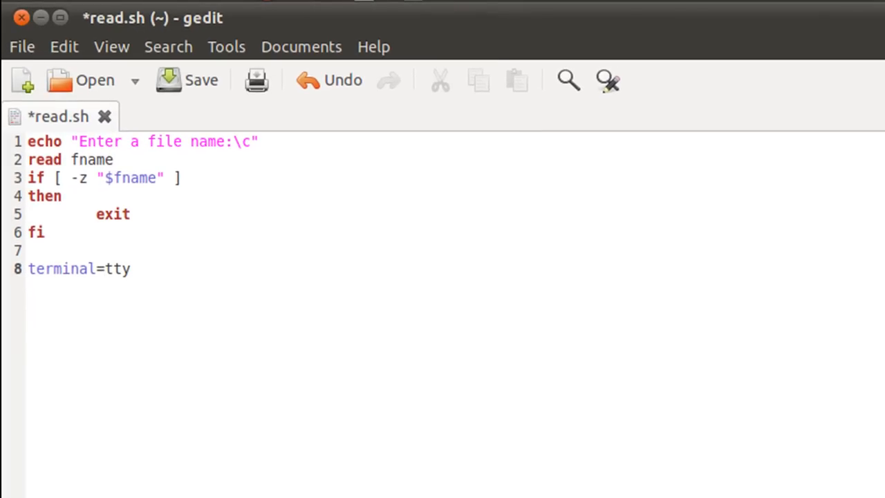
click(104, 268)
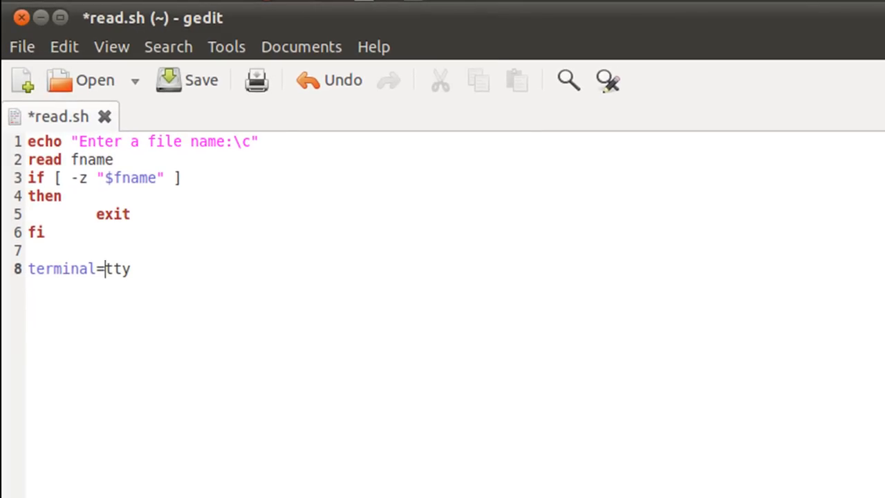
text(`)
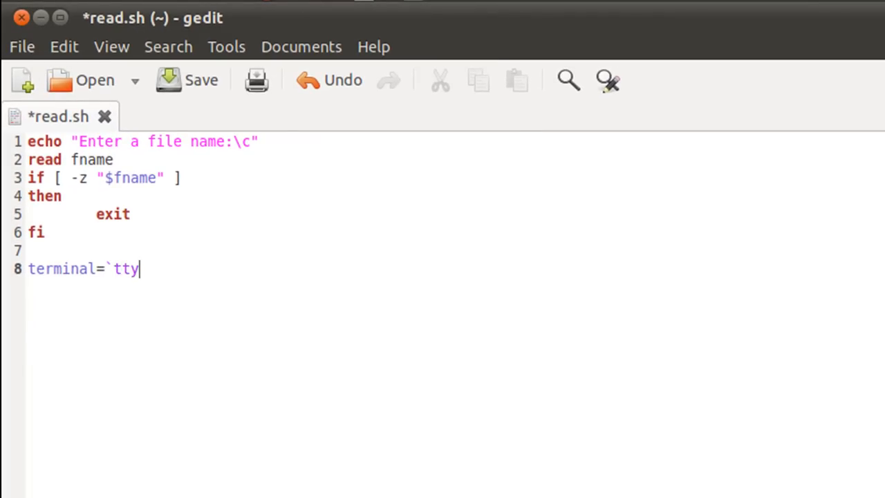
text(`)
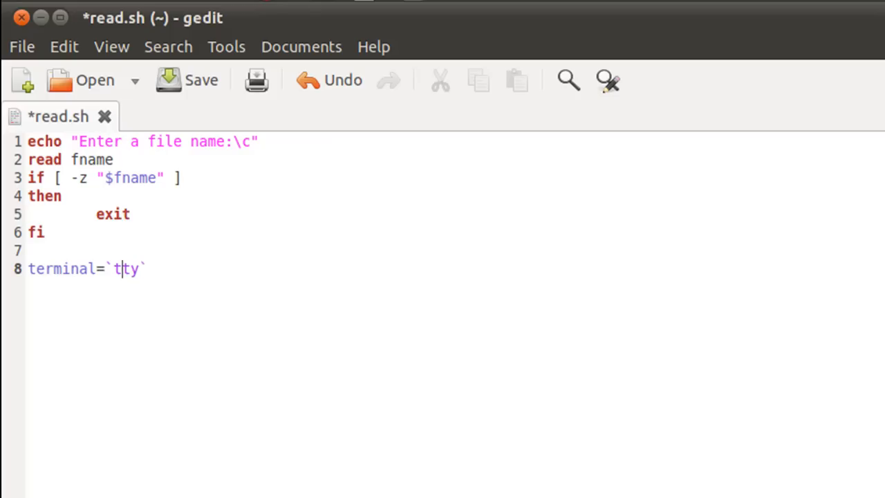
double_click(126, 268)
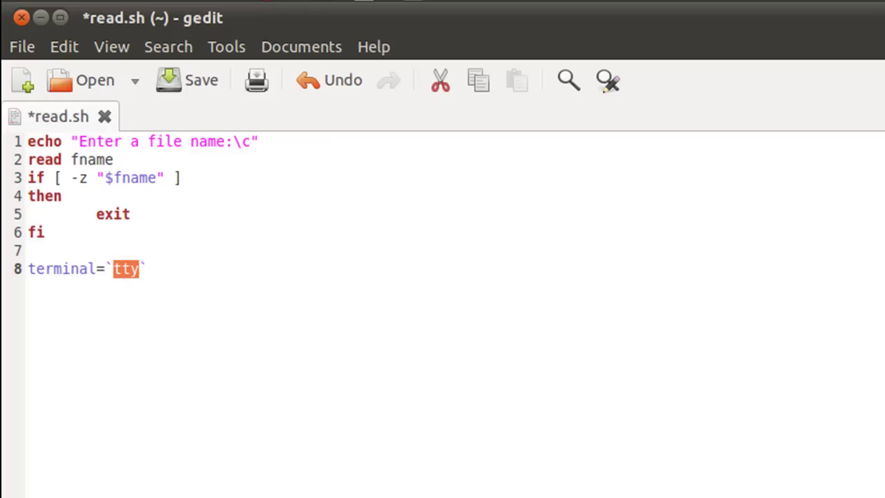
click(99, 269)
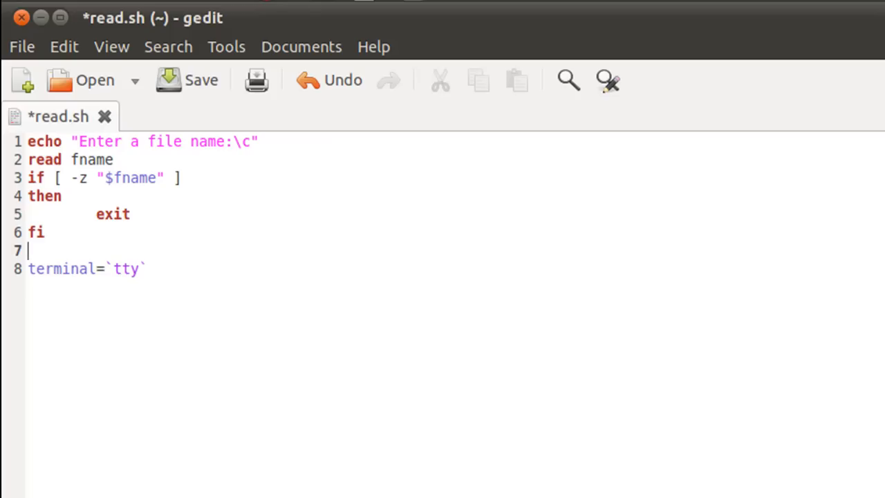
click(141, 268)
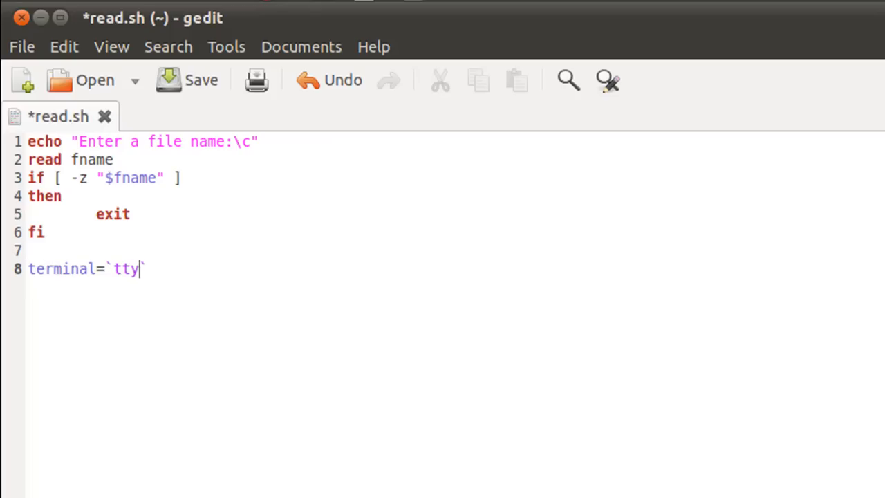
key(Return)
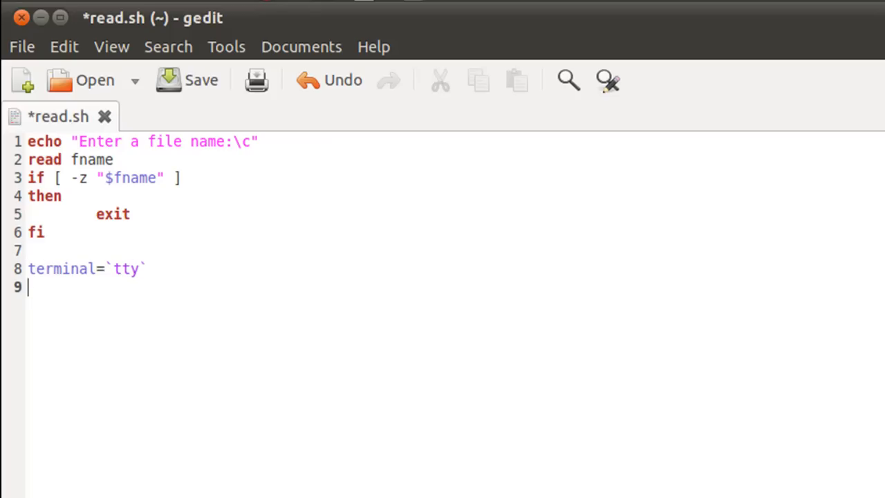
- Write exec < $fname to redirect input from the entered file
text(exce)
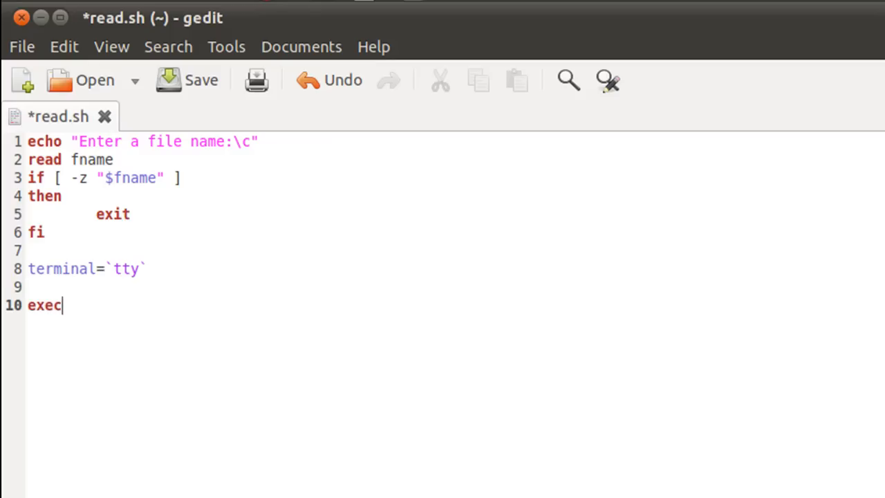
text(<)
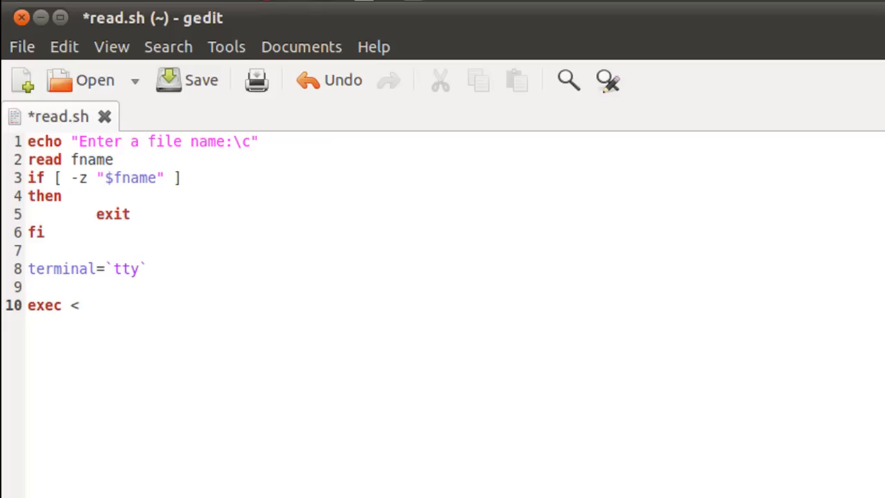
text($)
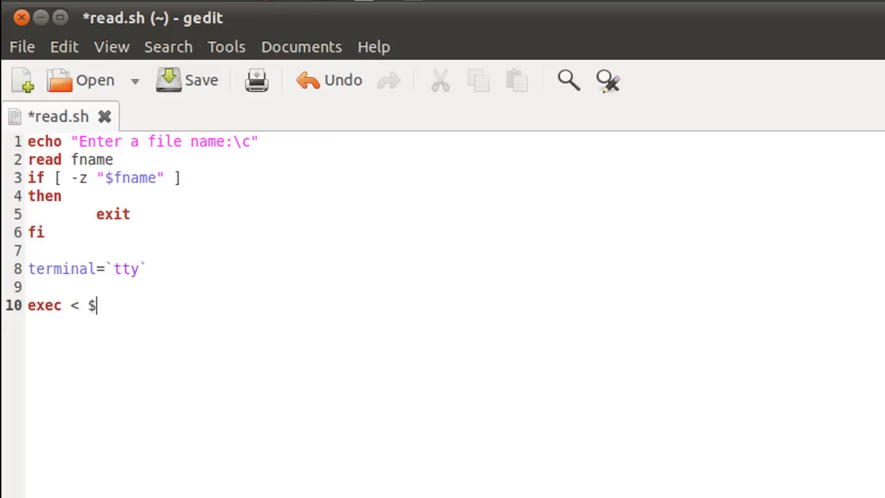
text(fname)
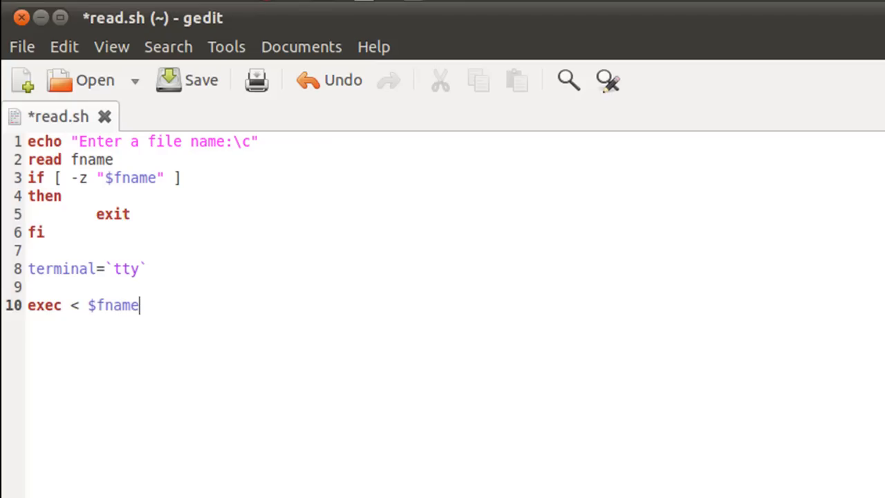
key(Return)
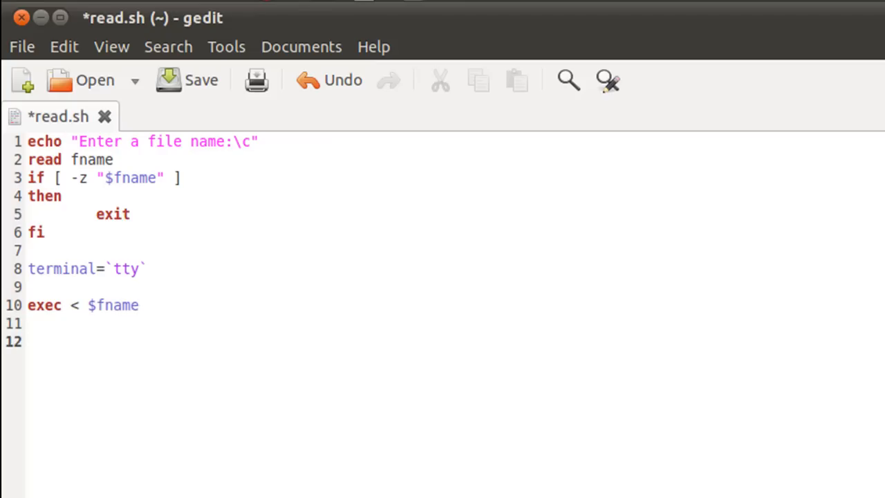
- Add count=1 to initialise the line counter, then start a new line
text(count)
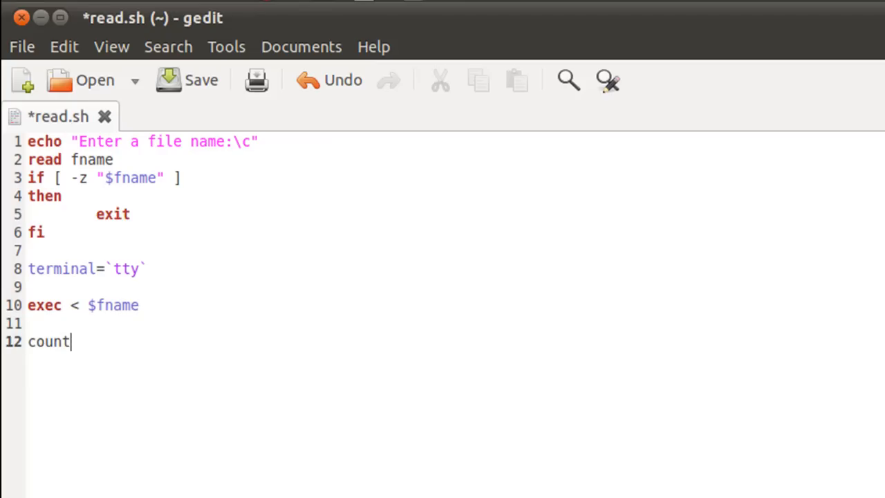
text(=1)
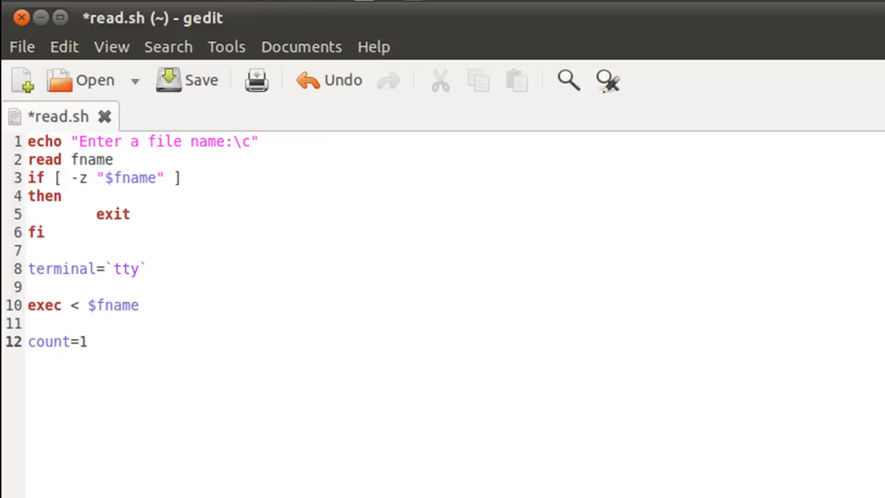
click(85, 340)
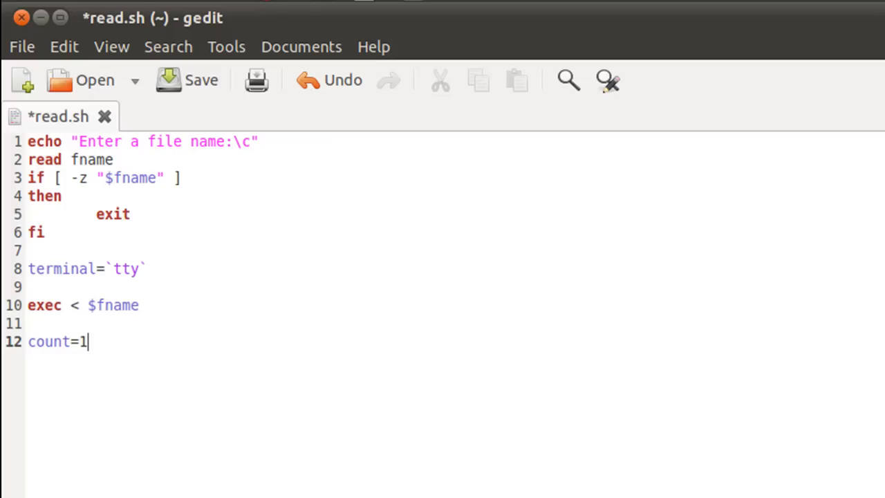
key(Return)
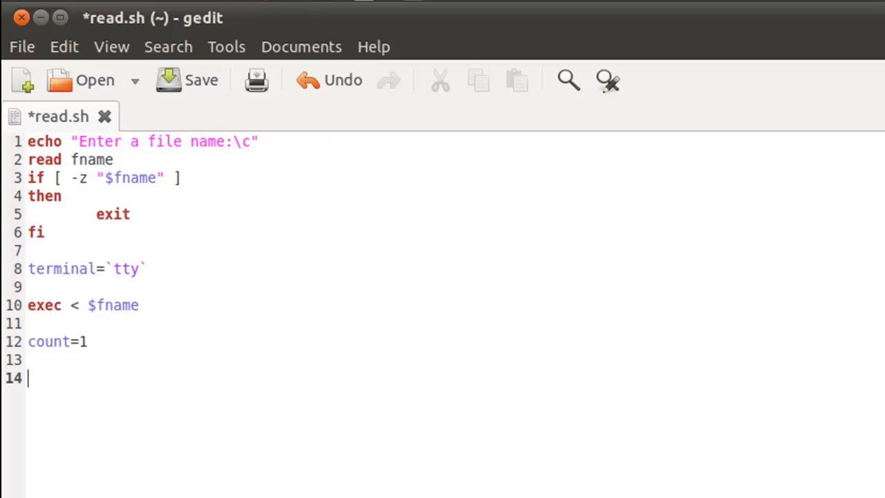
- Start the loop with while read line and do on the next line
text(while)
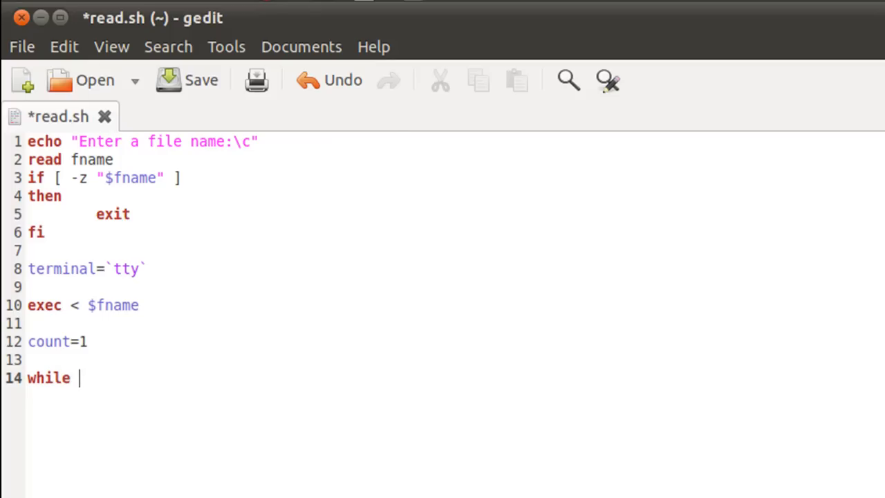
text(read)
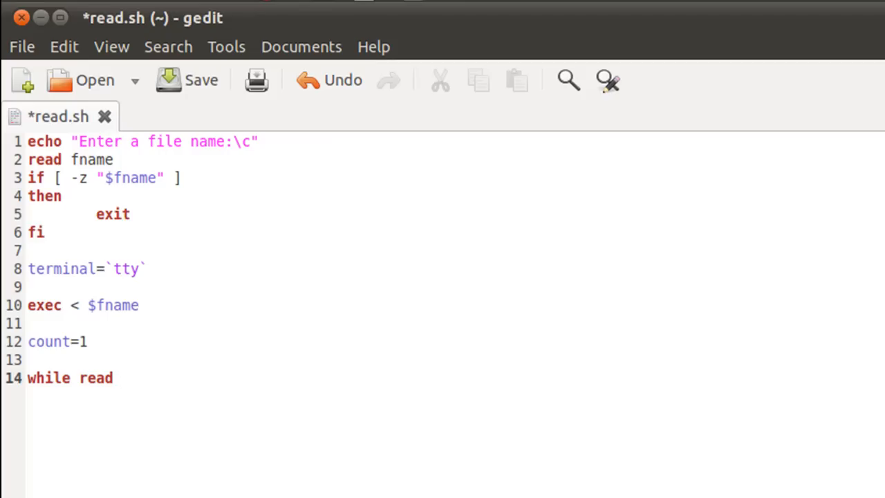
text(line)
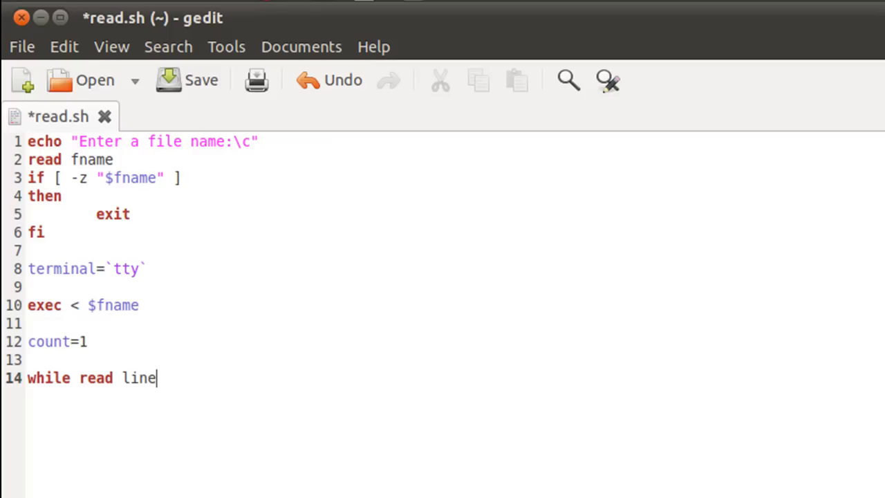
key(Return)
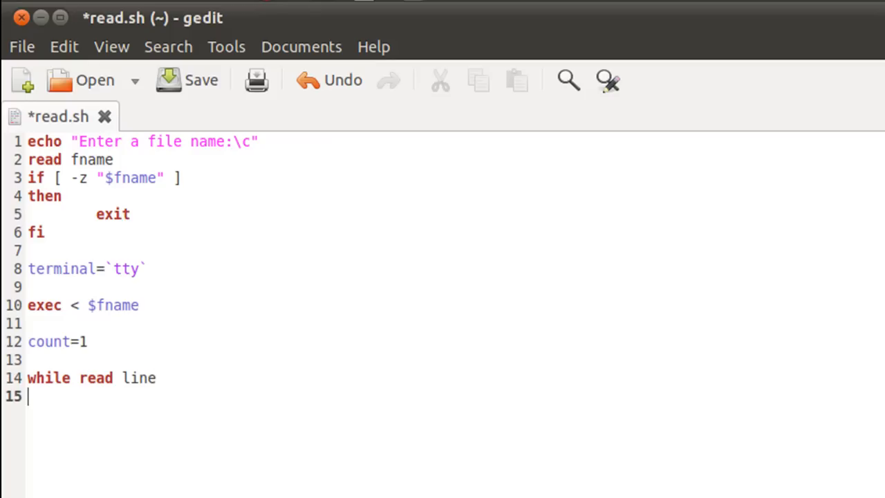
text(do)
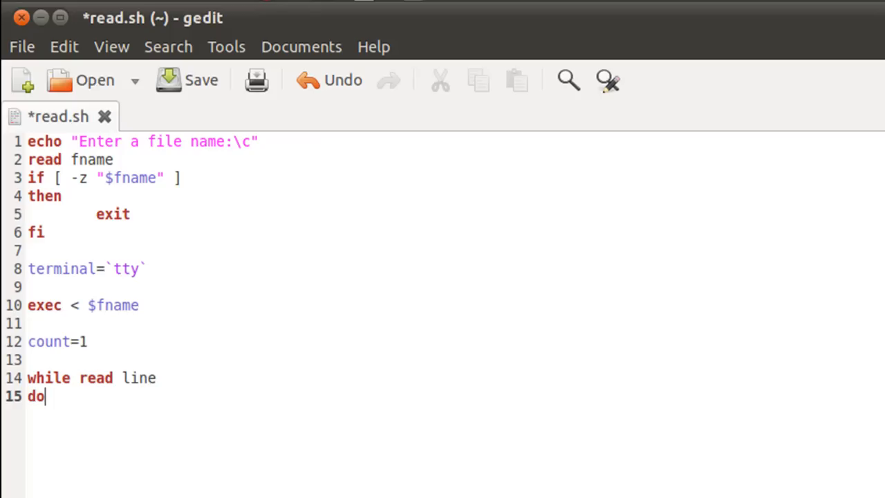
key(Return)
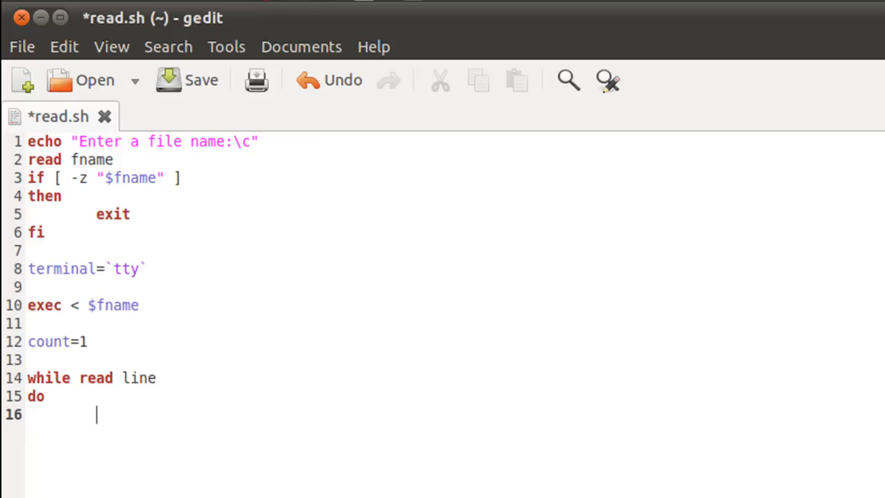
- Write the indented body echo $line and close the loop with done
text(ec)
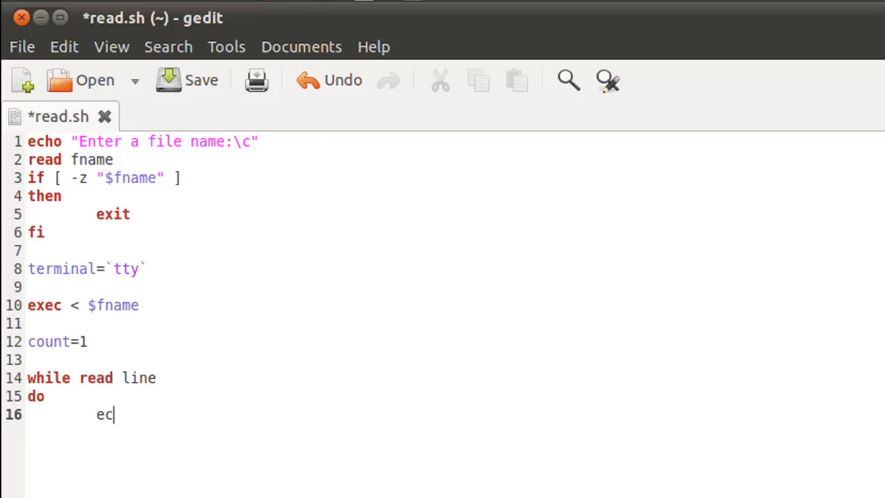
text(ho)
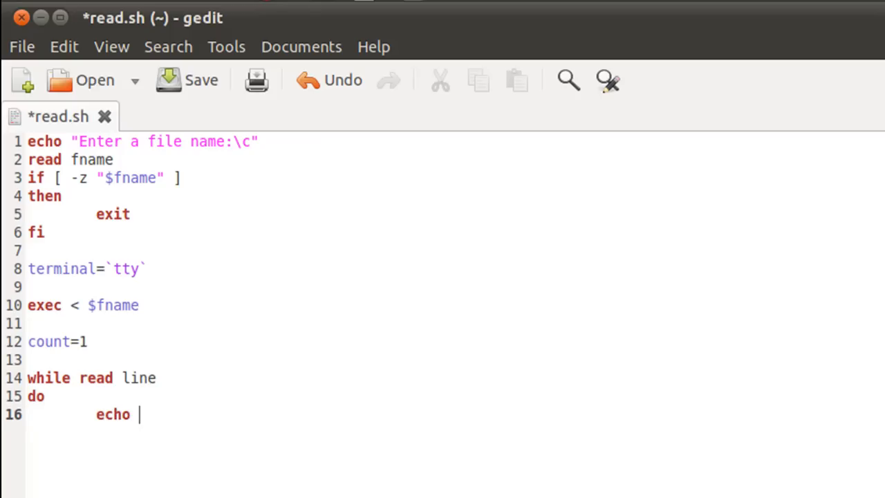
text($)
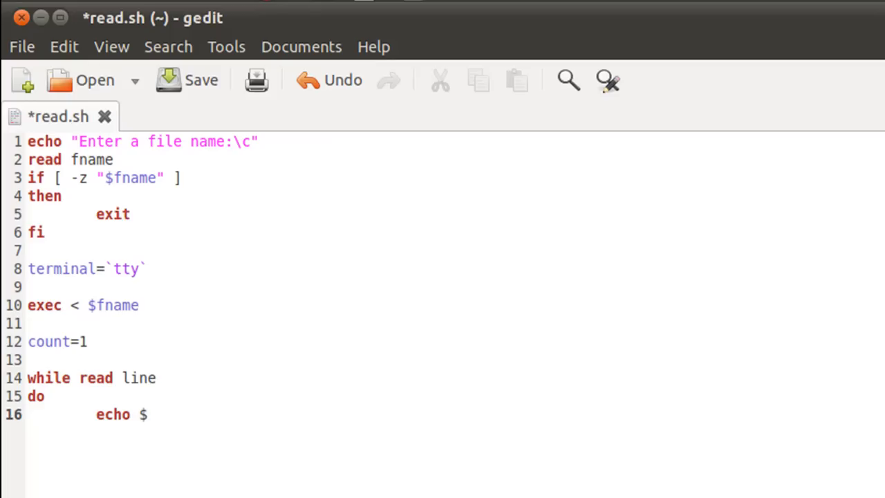
click(147, 415)
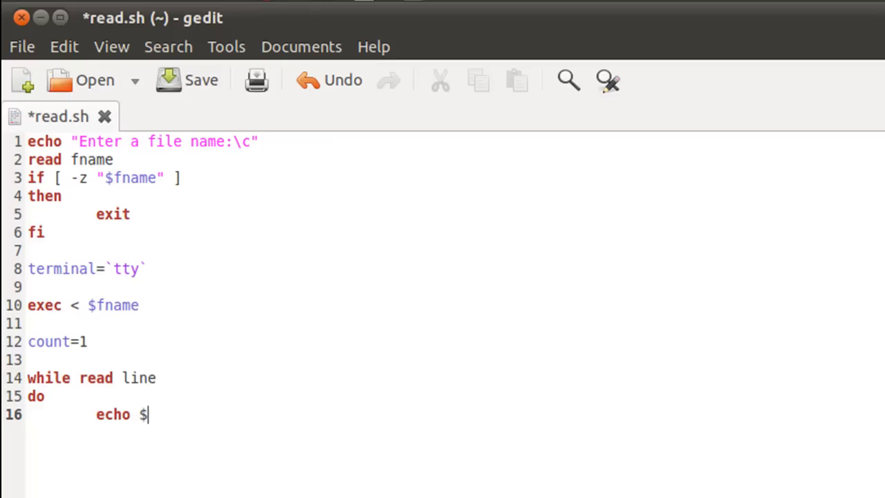
text(line)
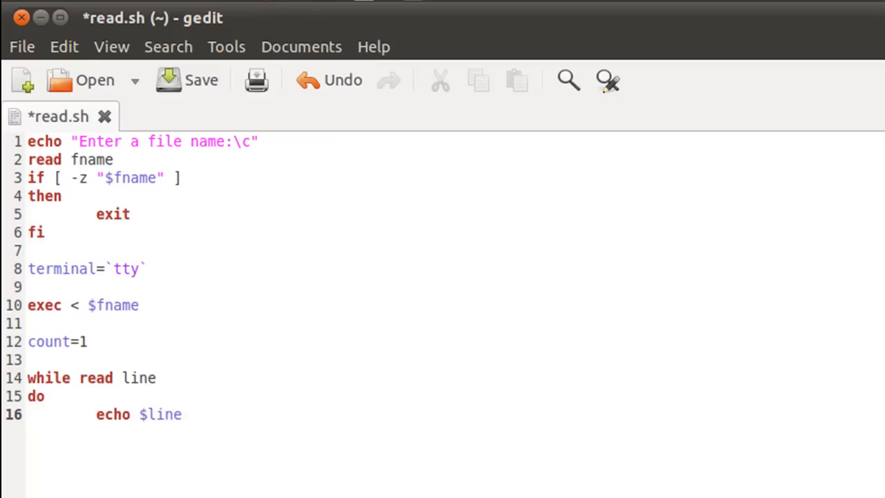
key(Return)
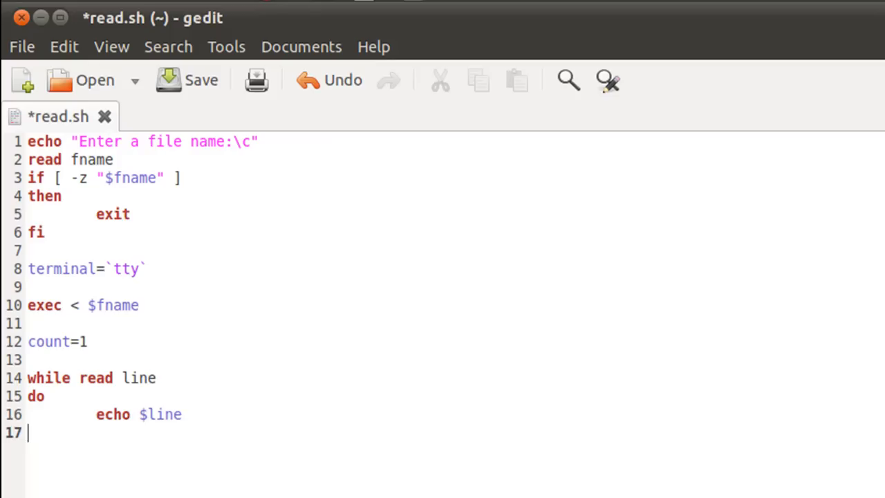
text(done)
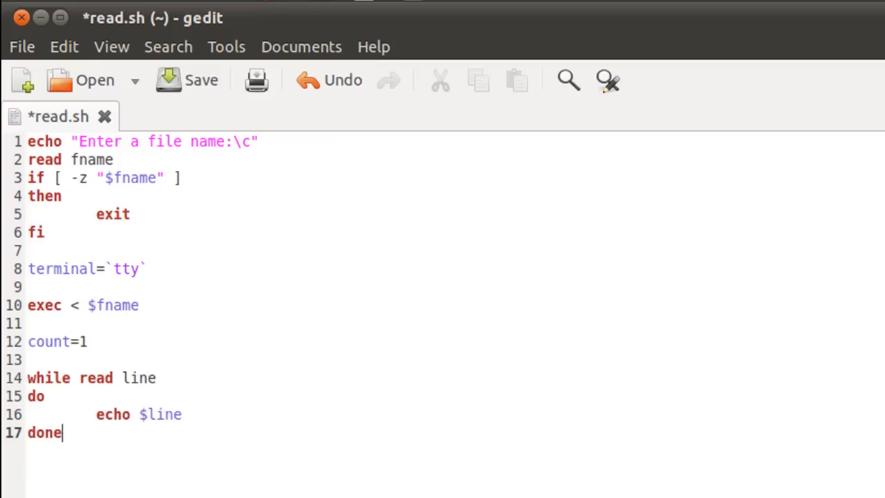
click(96, 415)
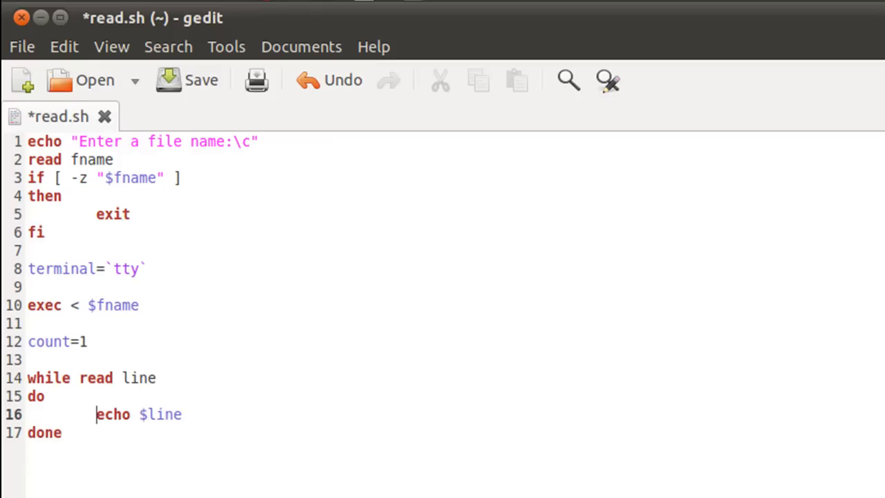
- Change the echo line to echo $count.$line so each line is numbered
click(130, 415)
text($)
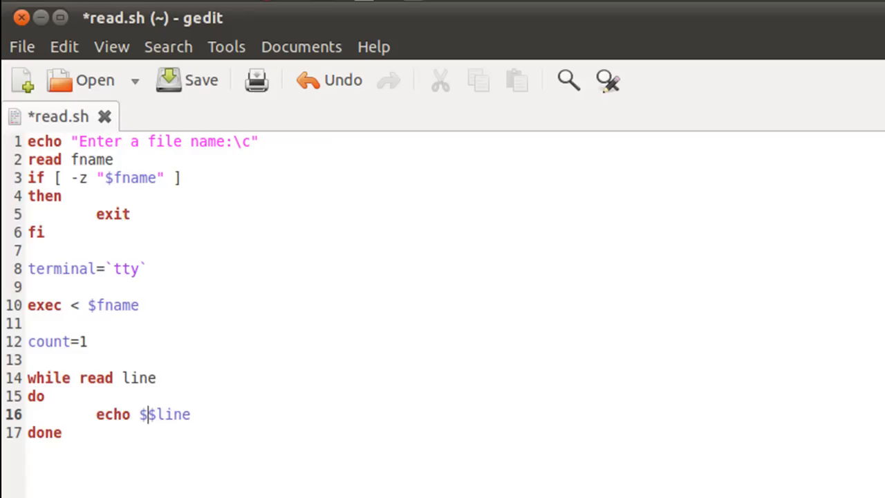
text(count)
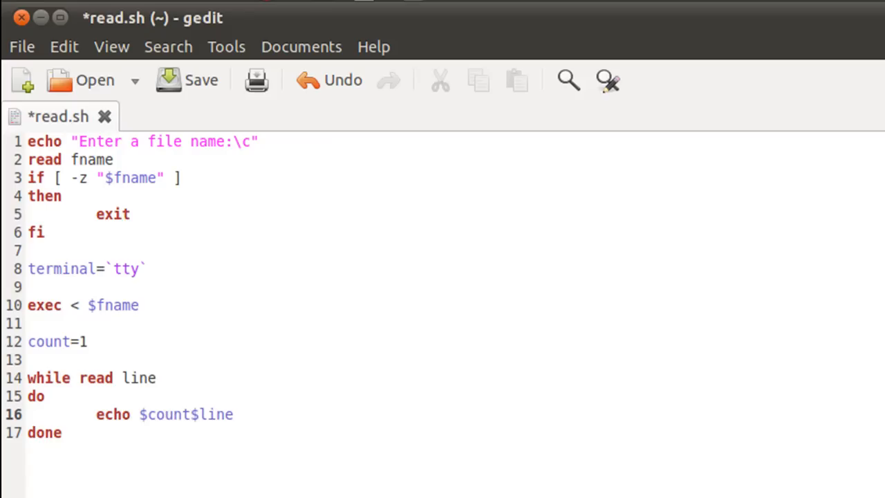
click(191, 415)
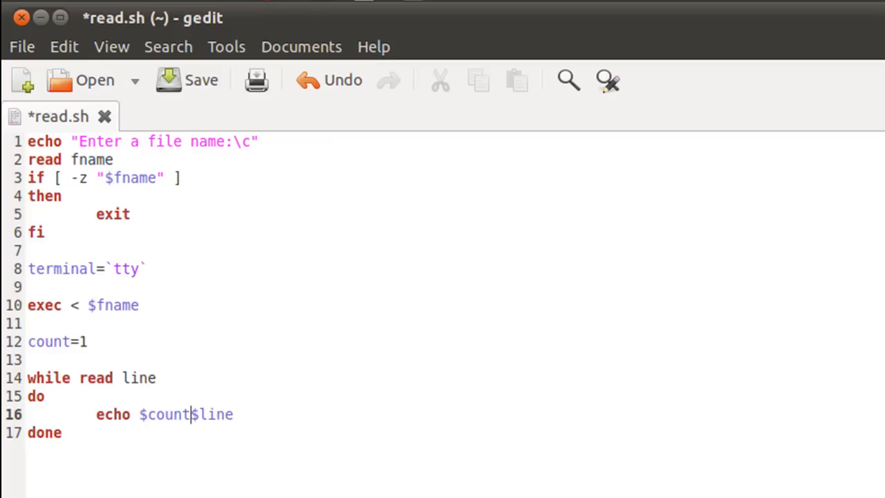
text(.)
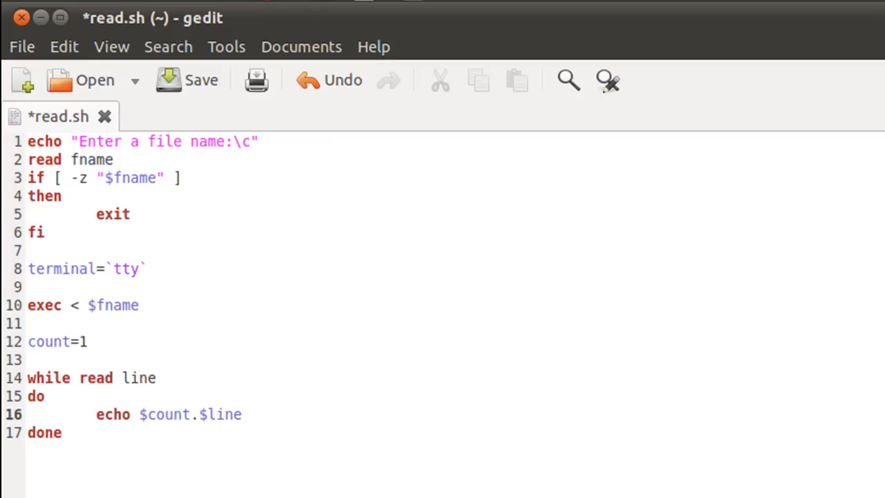
click(240, 415)
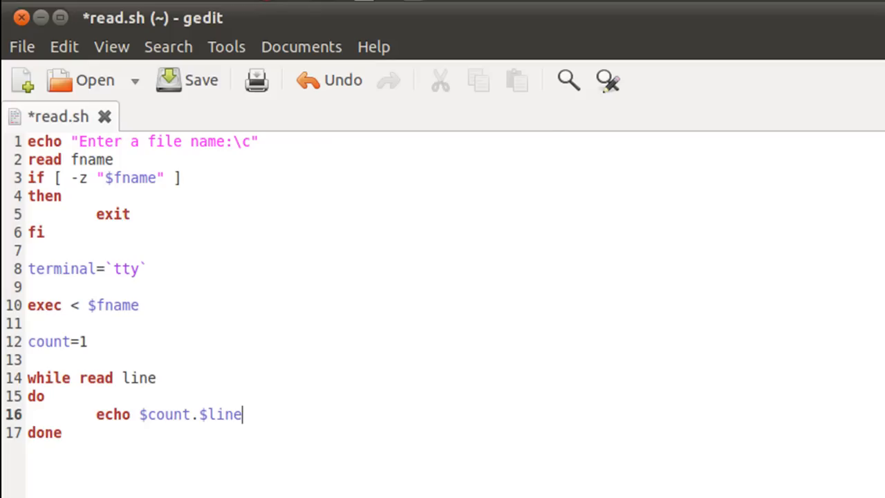
key(Return)
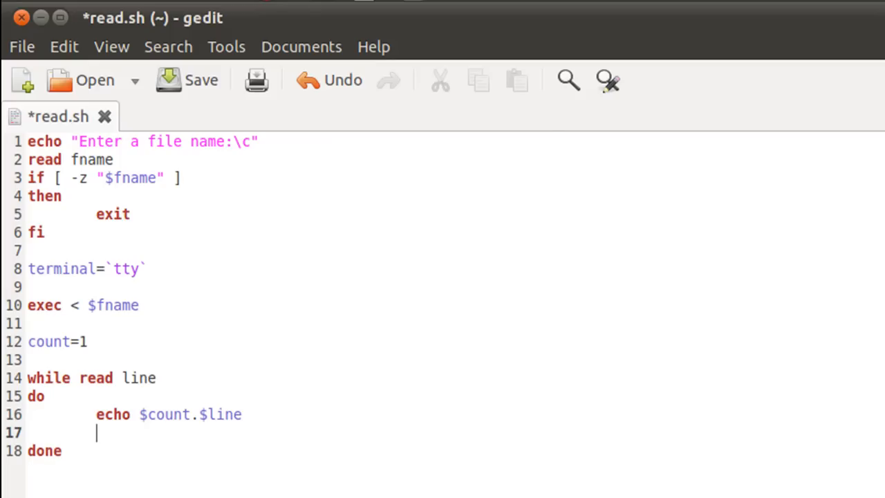
- Add count=`expr $count + 1` inside the loop to increment the counter
text(expr)
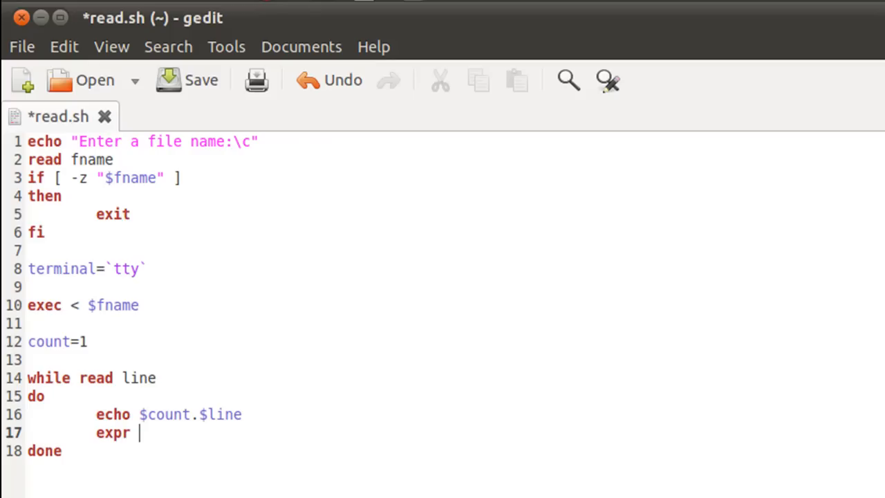
text($)
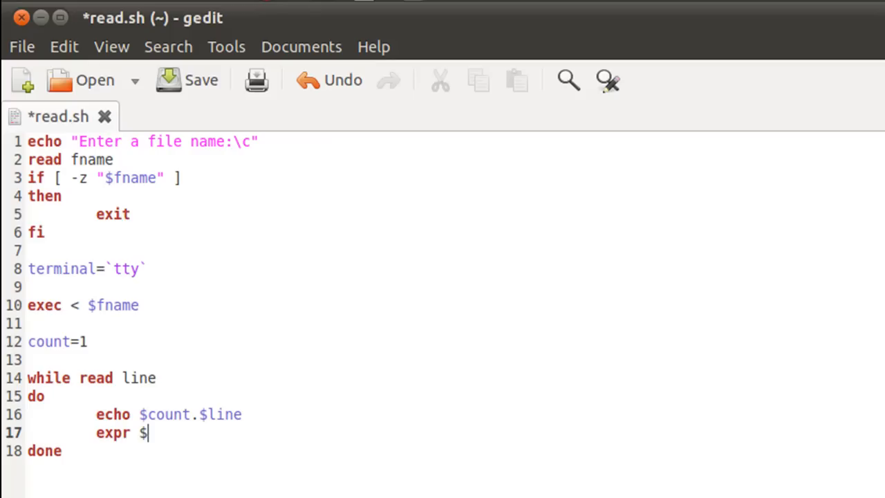
text(count)
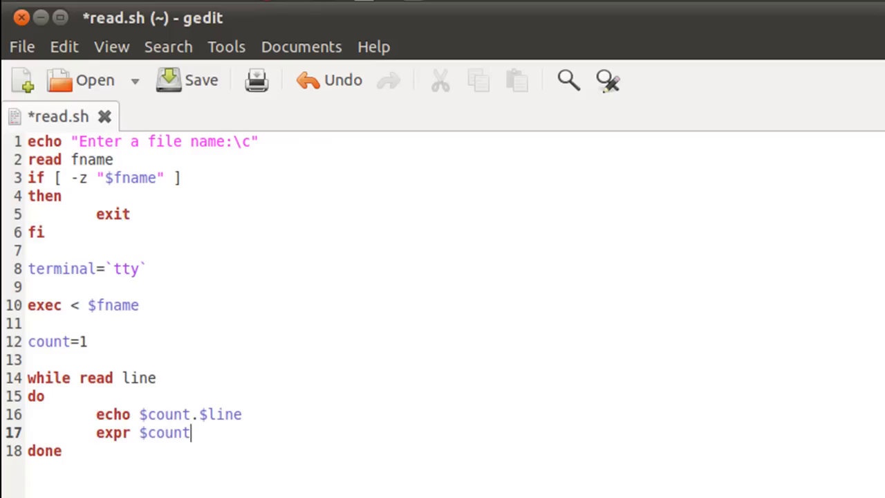
text(+)
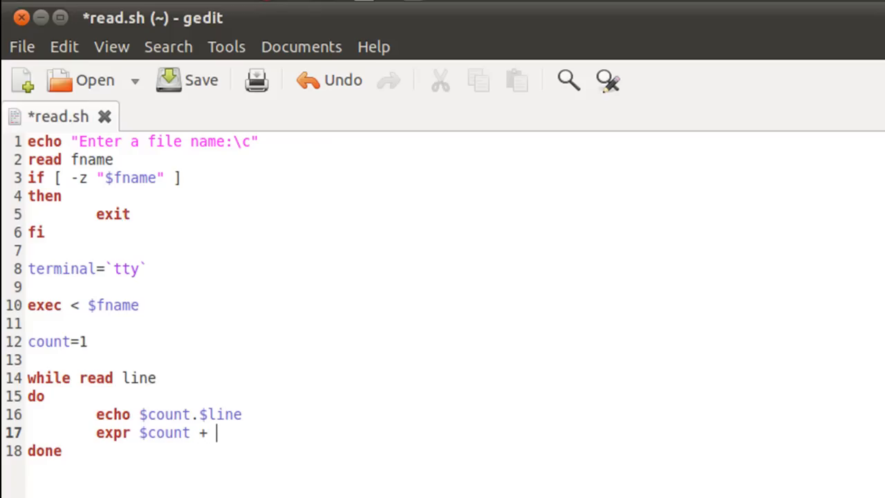
text(1)
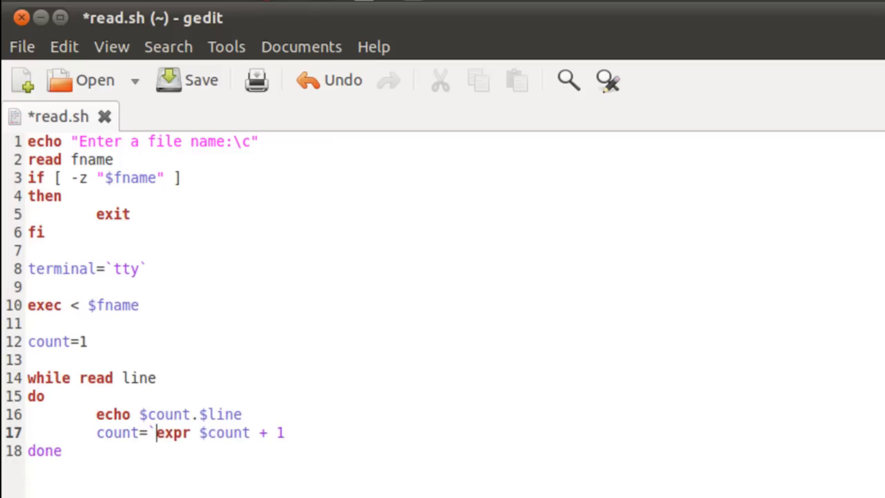
click(284, 432)
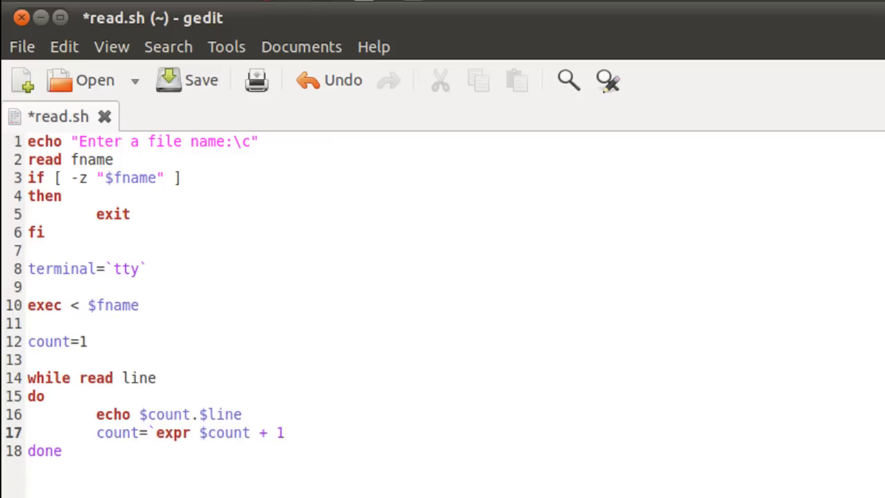
click(284, 431)
text(`)
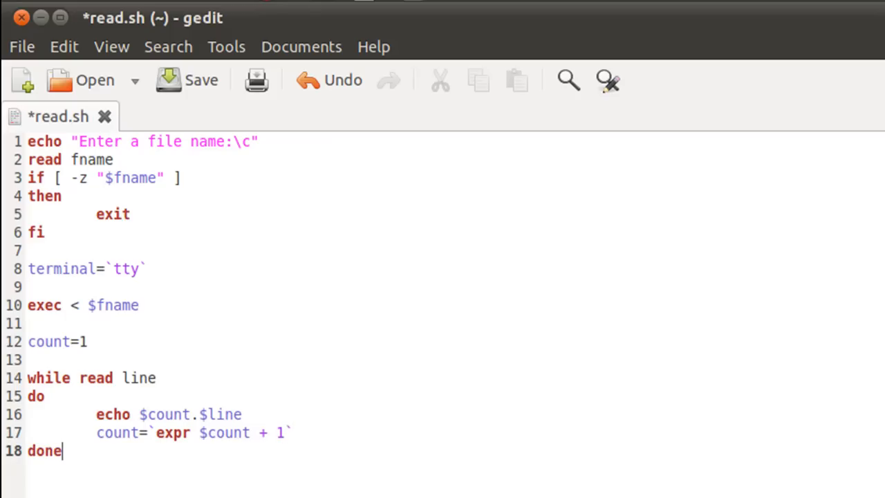
key(Return)
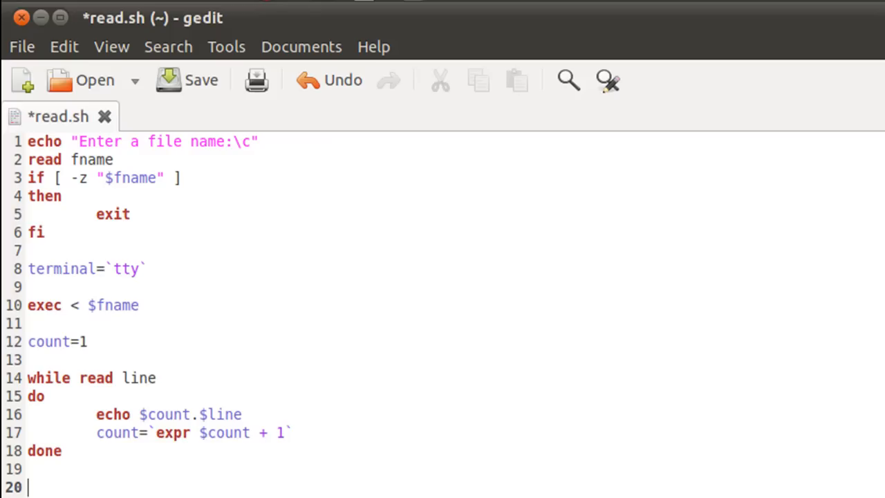
- End the script with exec < $terminal to restore terminal input, then switch to Terminal
text(ex)
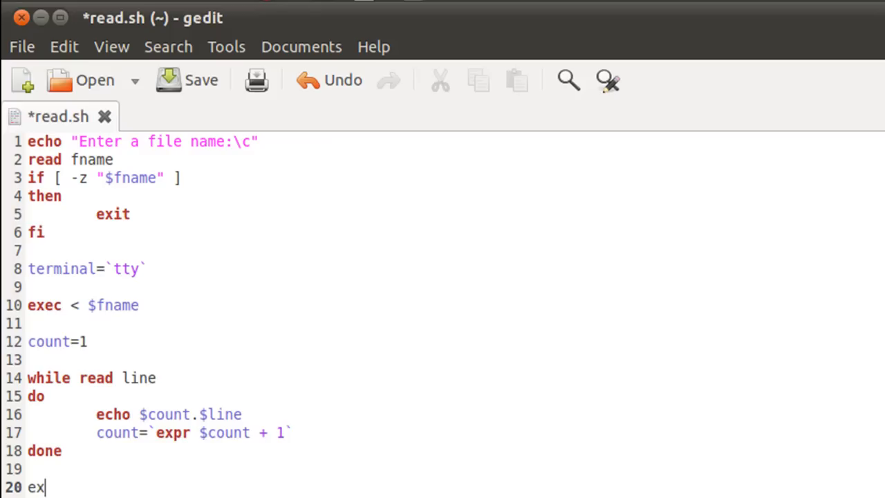
text(ec)
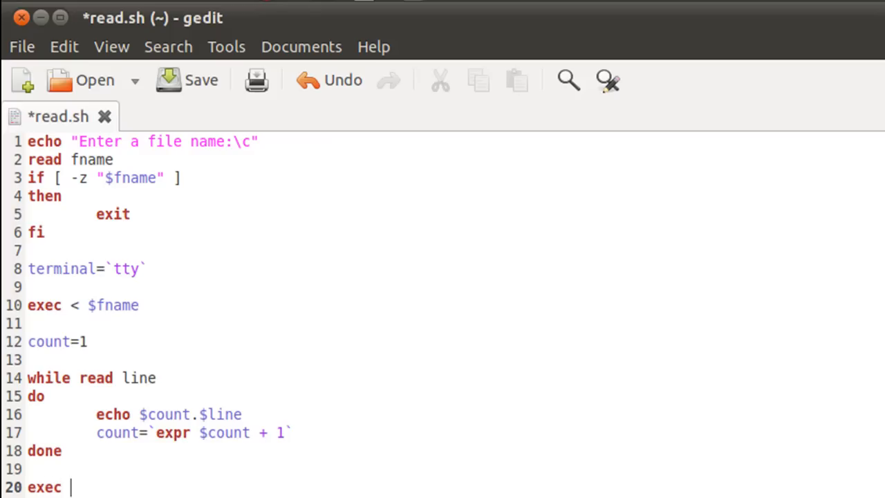
text(<)
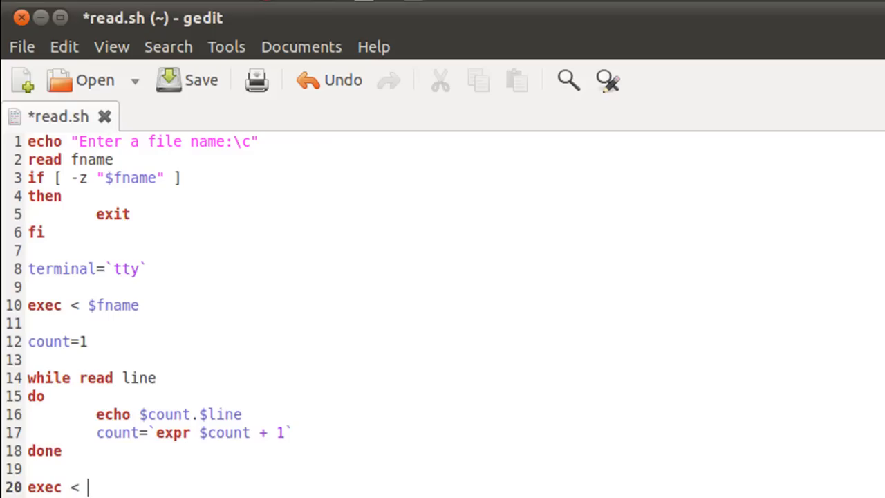
mouse_move(88, 290)
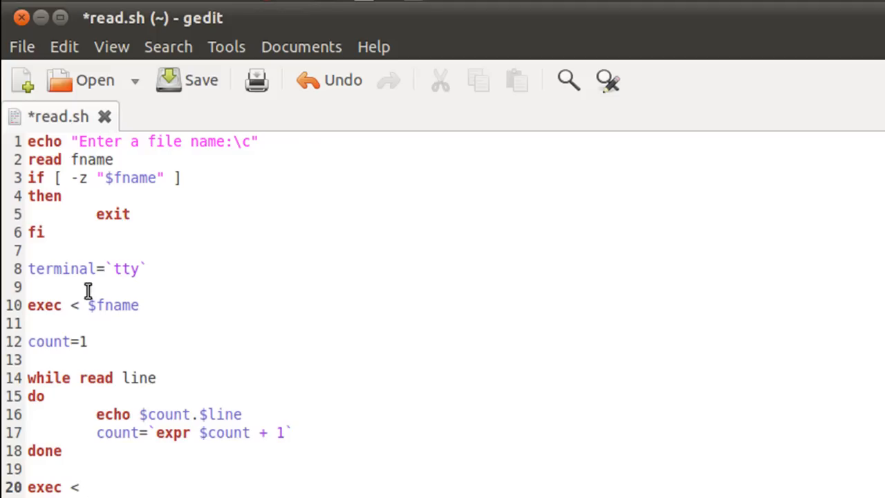
double_click(61, 268)
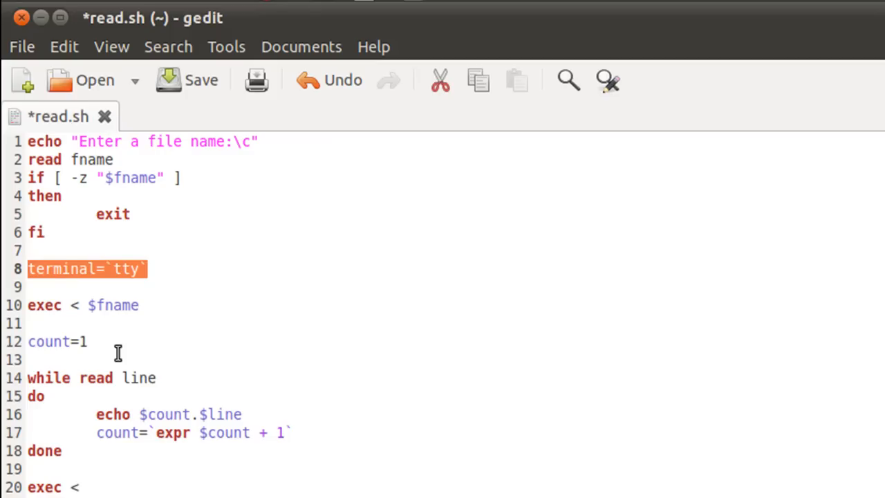
click(86, 487)
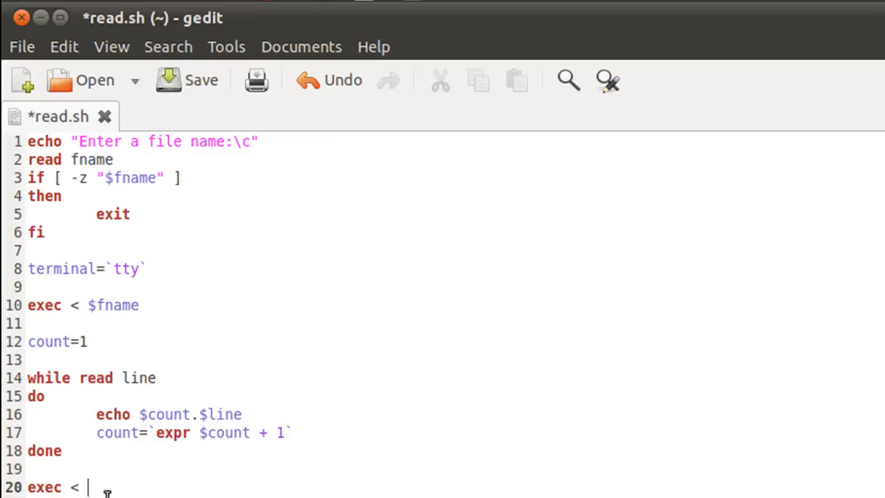
text($term)
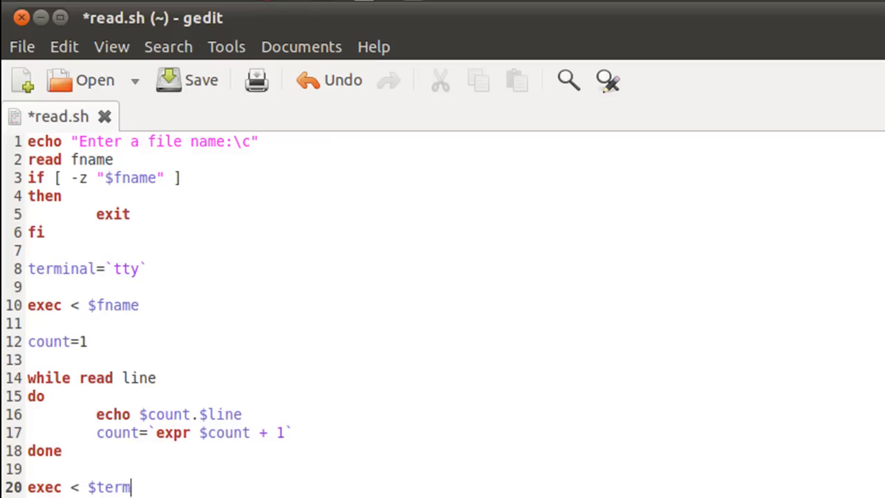
text(inal)
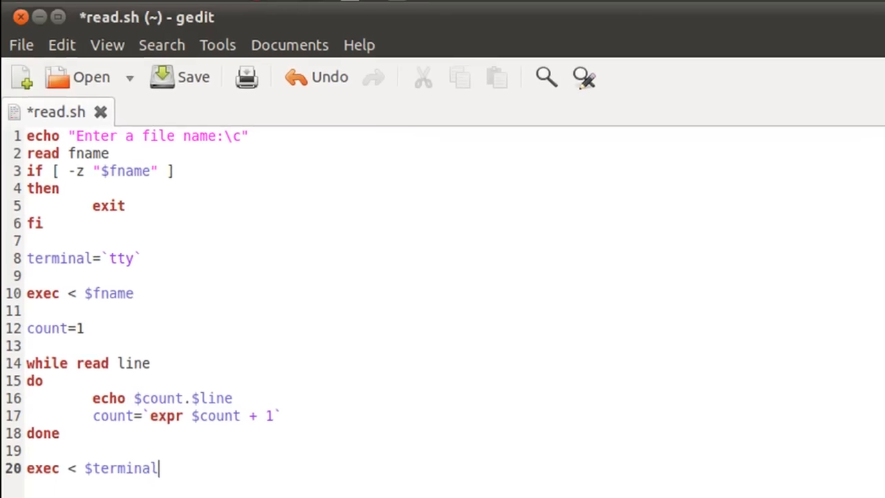
click(194, 77)
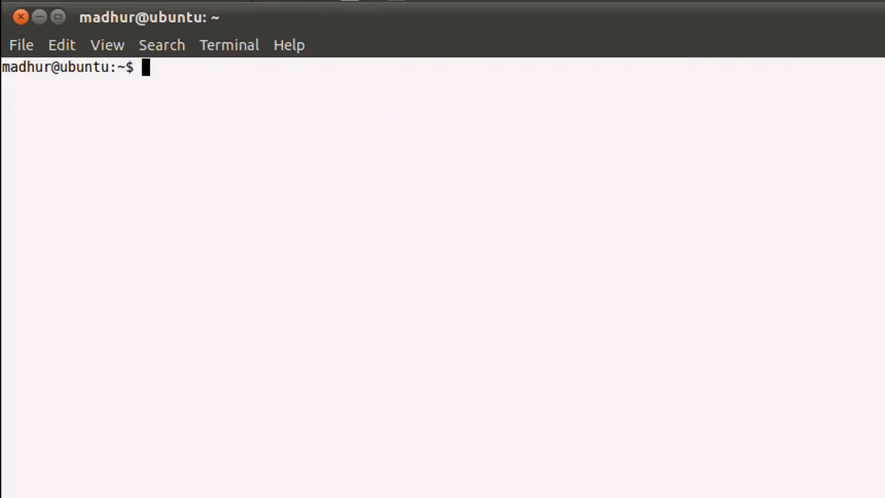
- Run the script with sh read.sh
text(s)
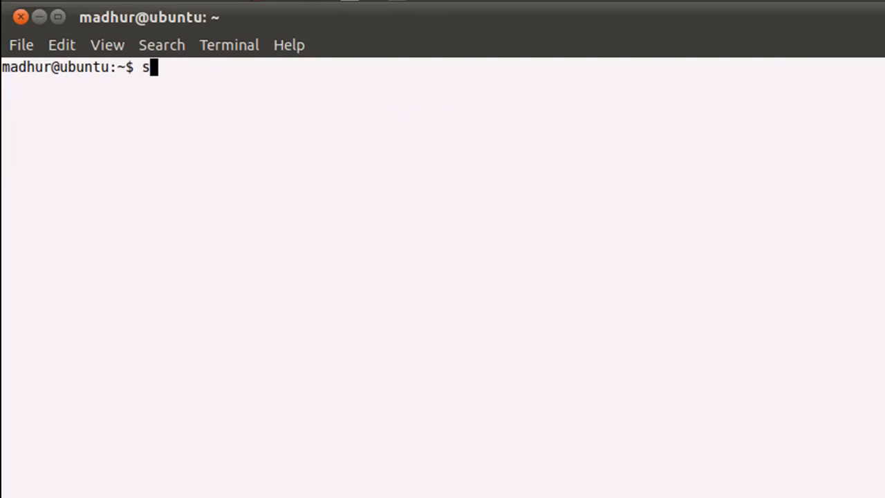
text(h)
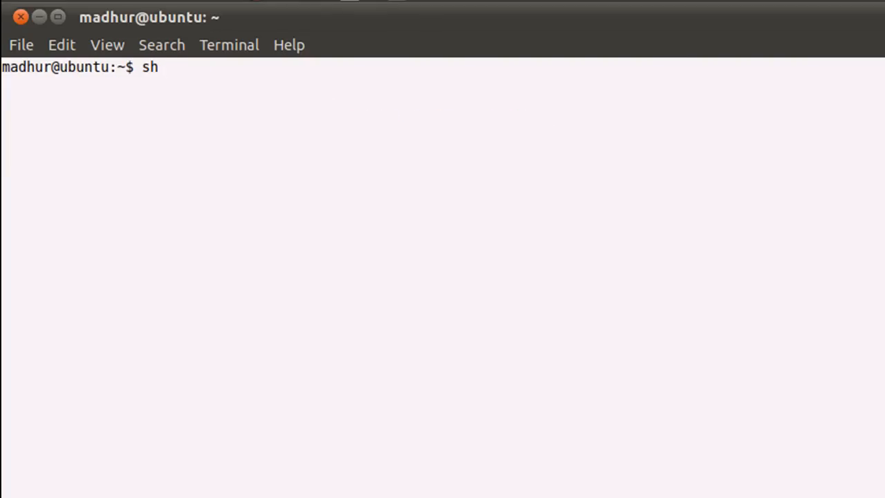
text(re)
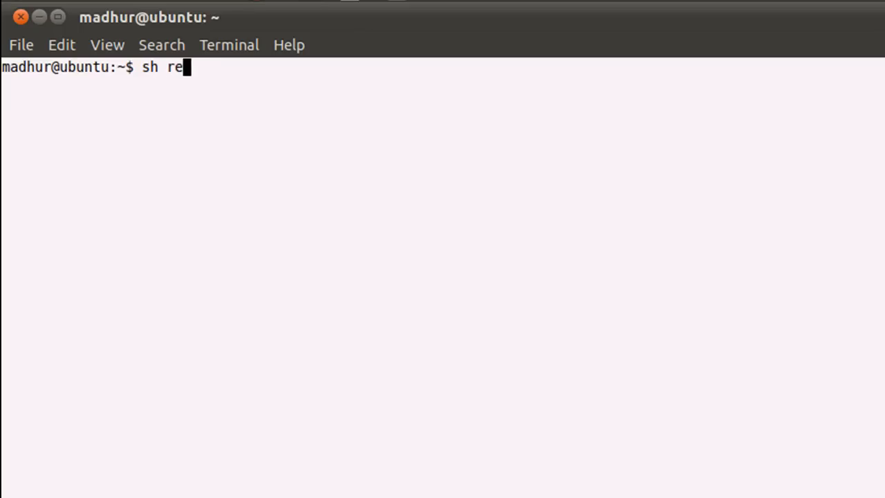
key(Return)
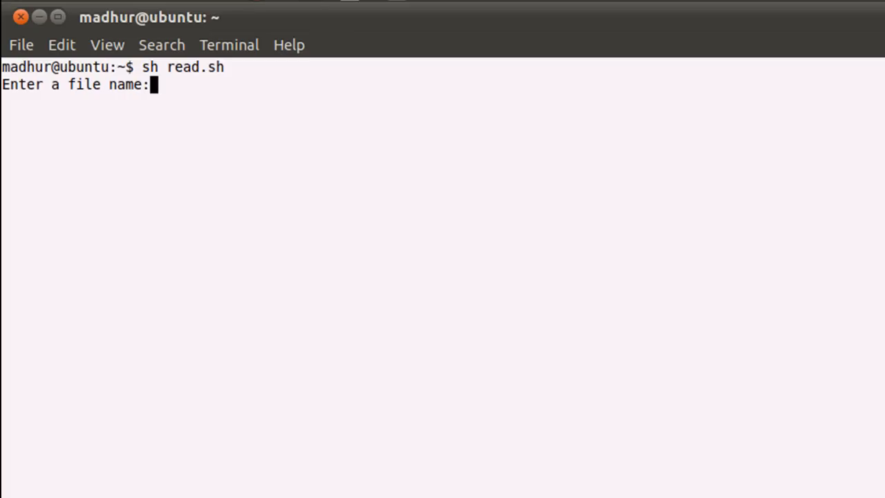
- Type text at the prompt, erase it and submit an empty file name so the script exits
text(text)
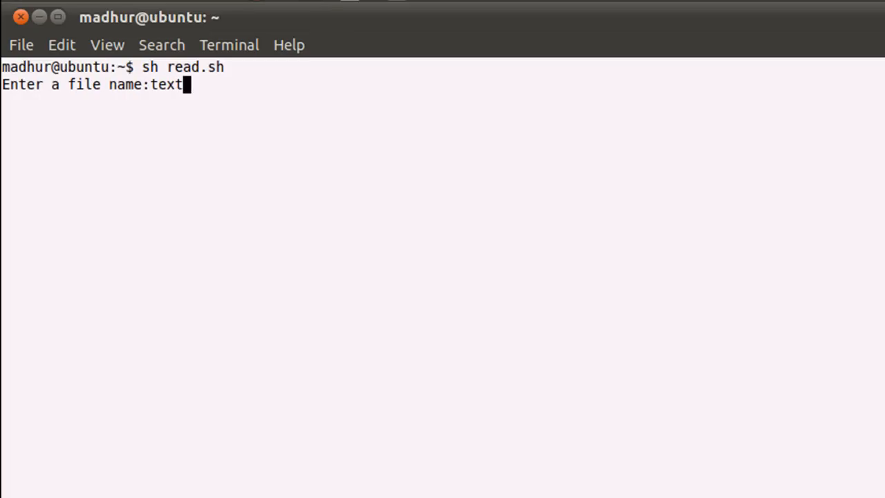
key(BackSpace)
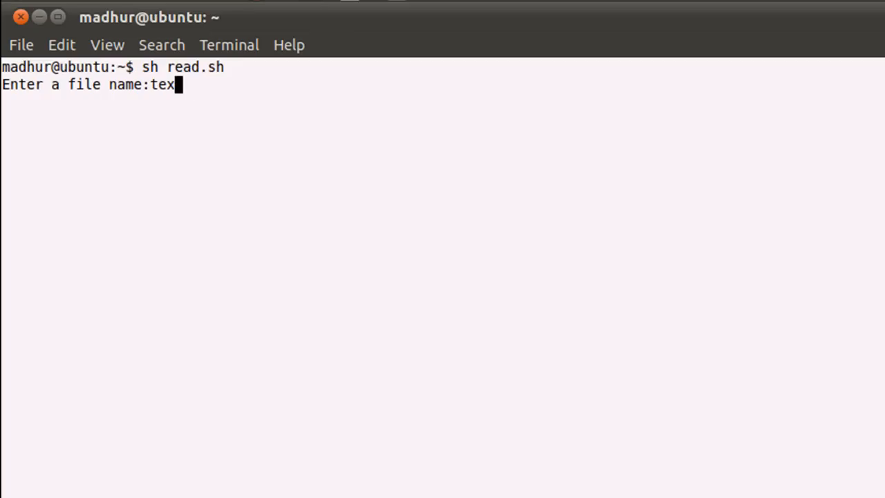
key(BackSpace)
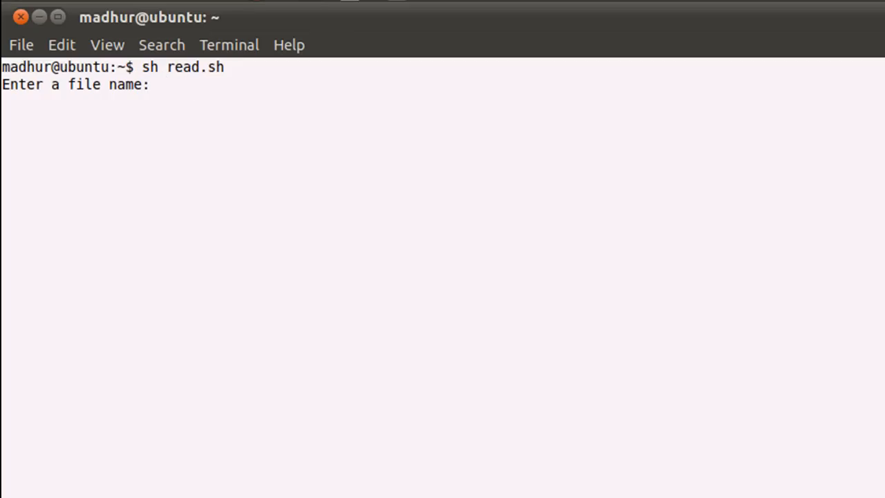
key(Return)
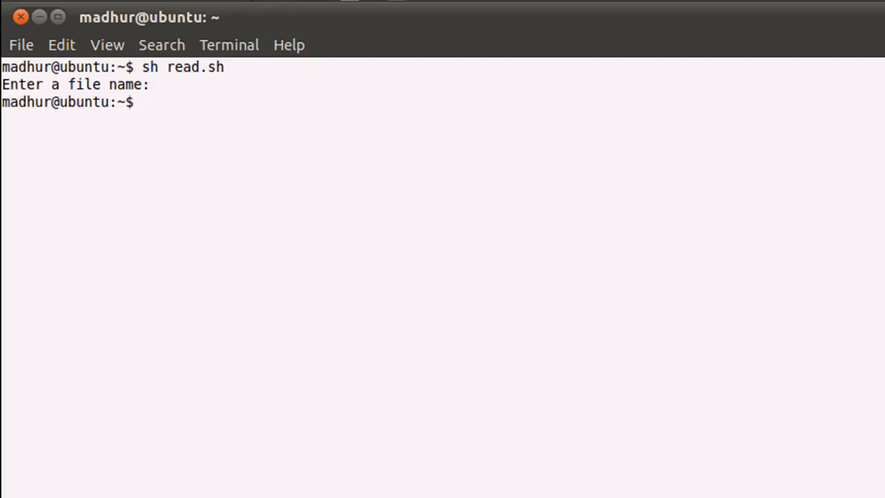
- Run sh read.sh again and answer text as the file to print with numbered lines
text(sh read.sh)
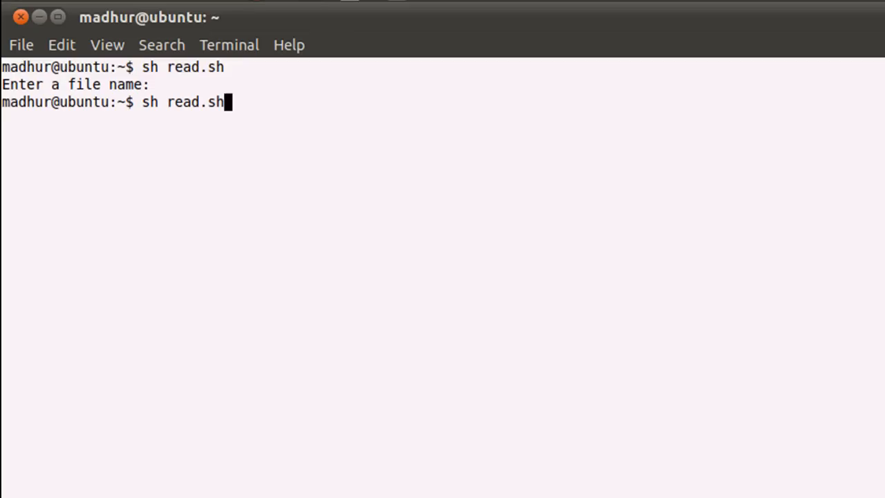
text(ter a file name:te)
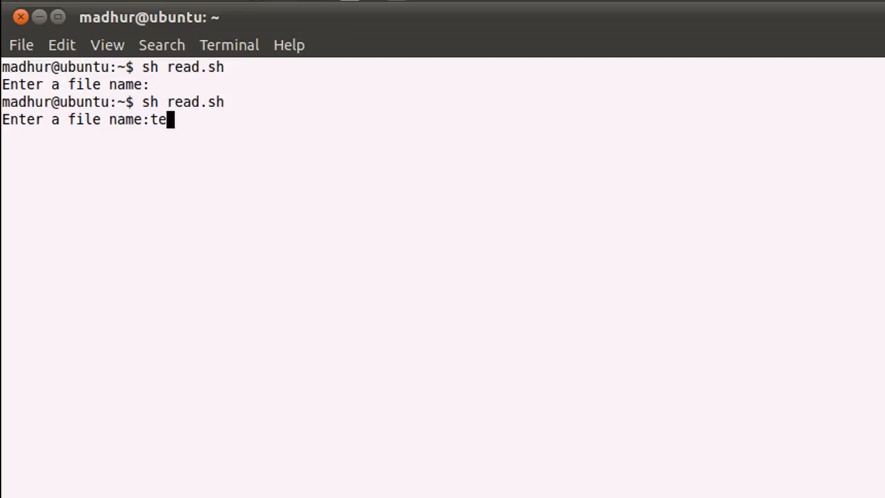
text(xt)
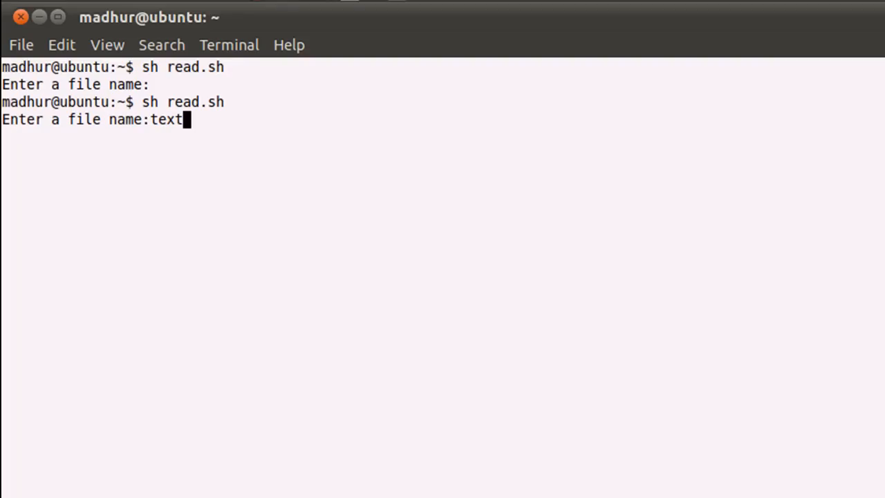
key(Return)
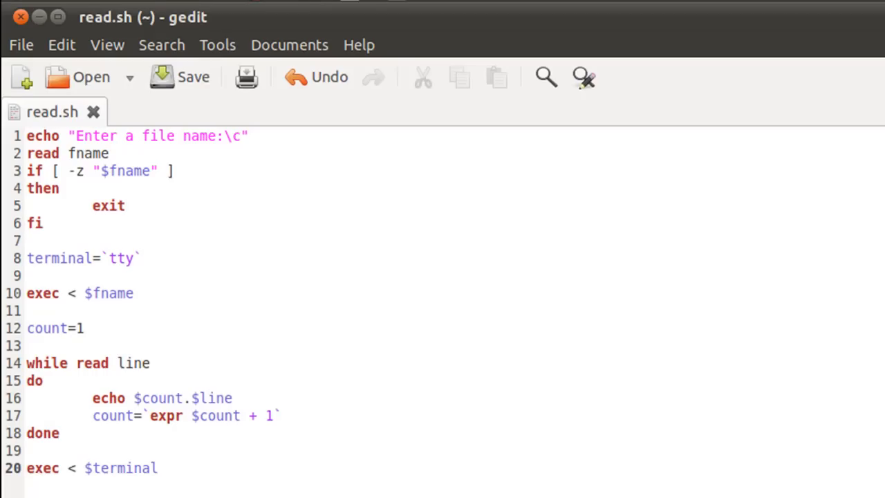
click(158, 467)
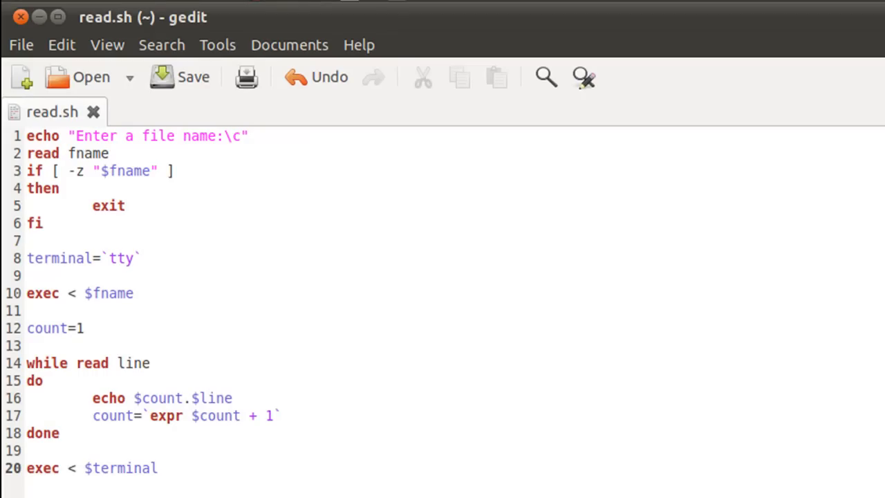
click(158, 467)
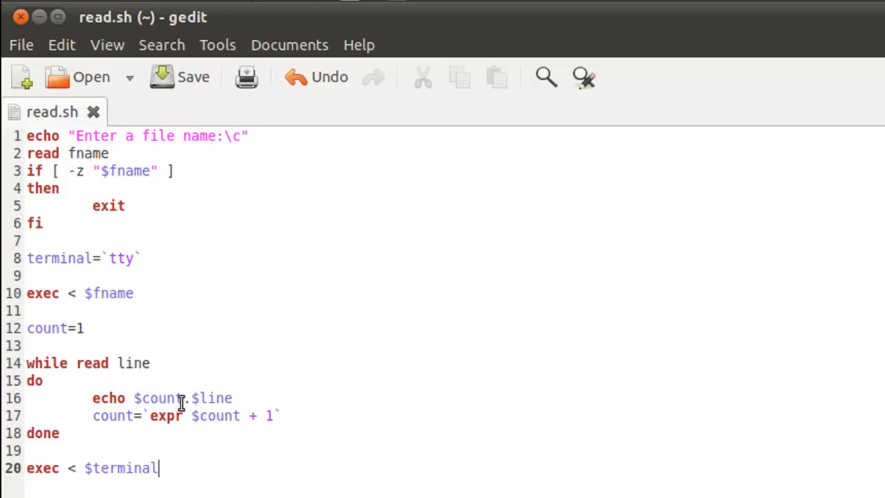
mouse_move(104, 328)
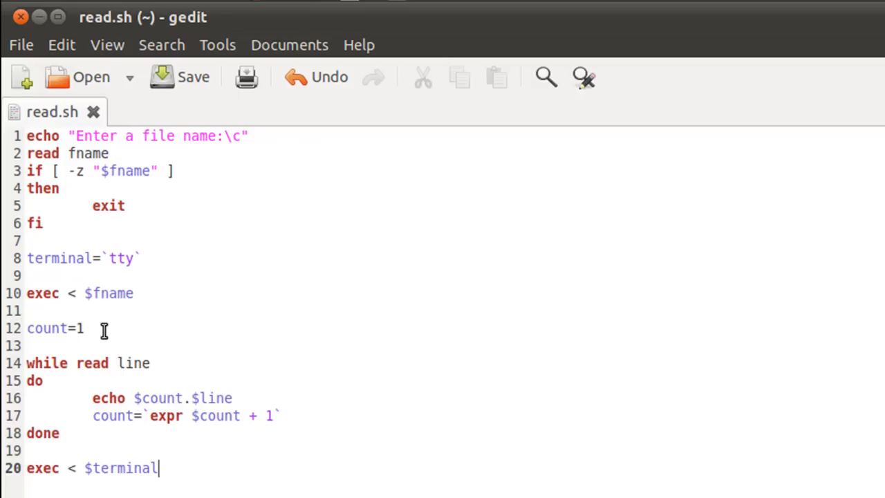
mouse_move(127, 293)
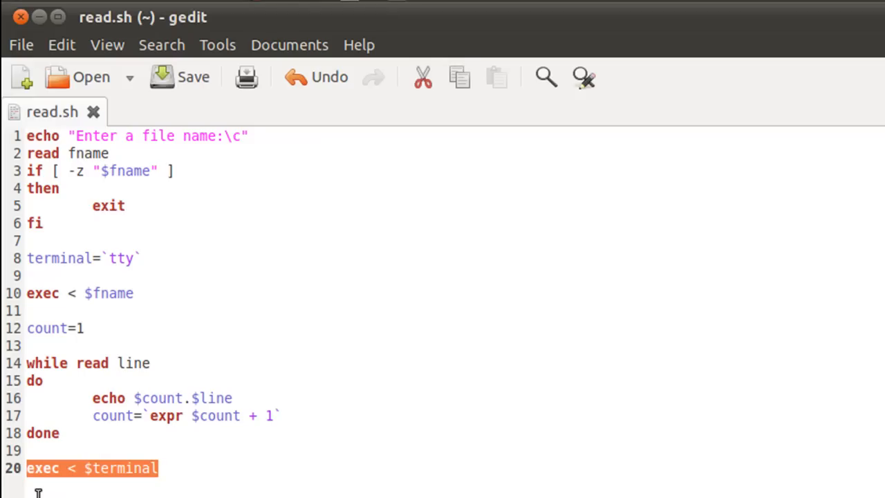
click(159, 468)
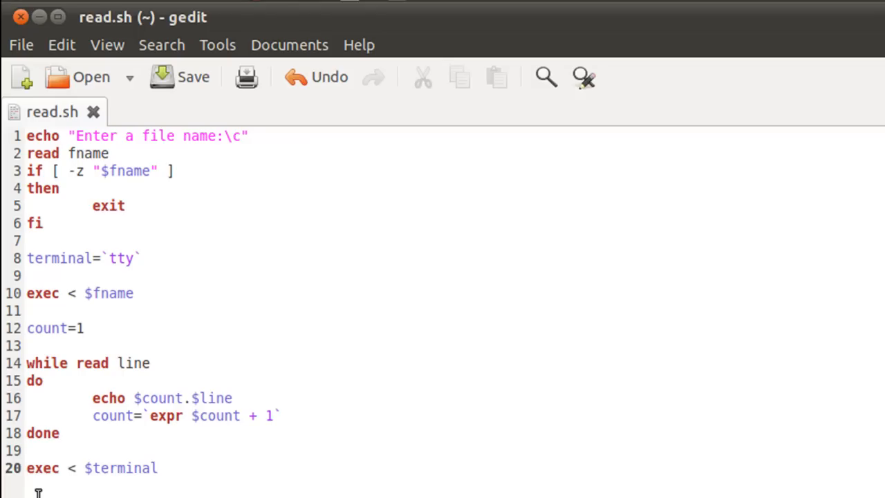
click(158, 467)
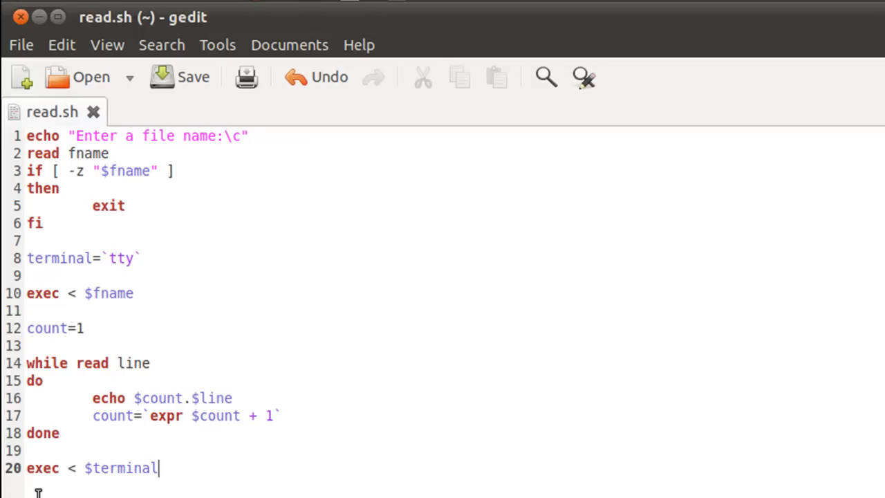